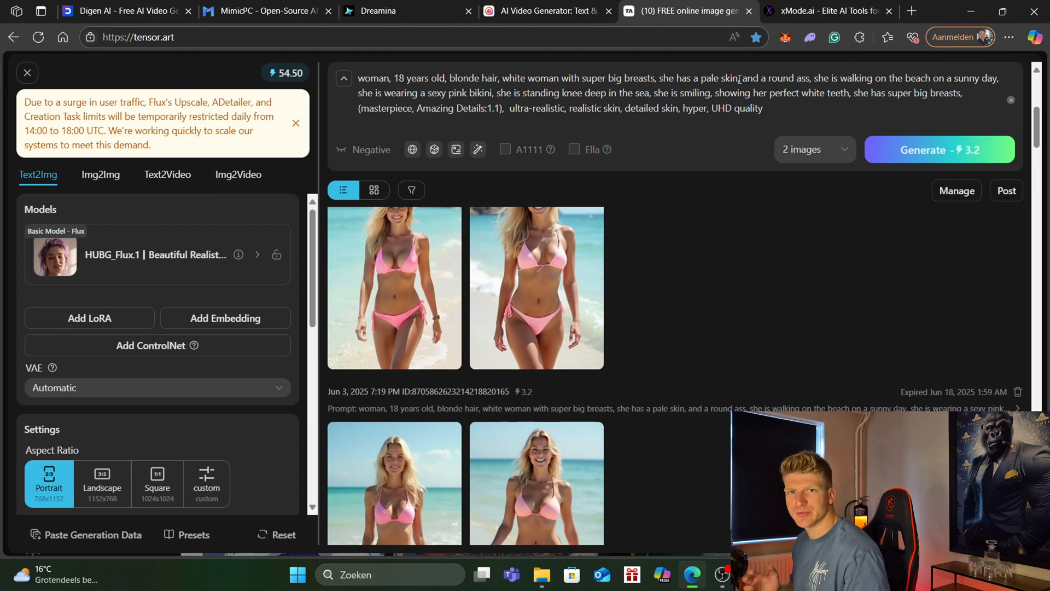
- Close the Digen, MimicPC and Dreamina tabs and switch to the Hailuo AI tab
{"action": "left_click", "coordinate": [394, 288]}
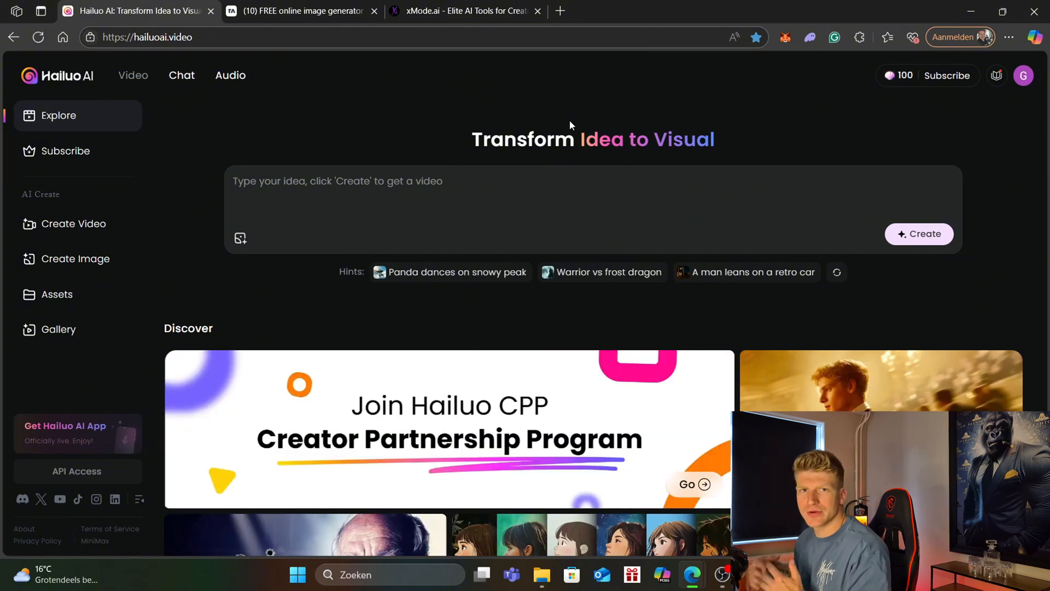
- Upload the neon-alley photo to Image to Video, generate for 30 credits, and check the 70 remaining
{"action": "left_click", "coordinate": [154, 37]}
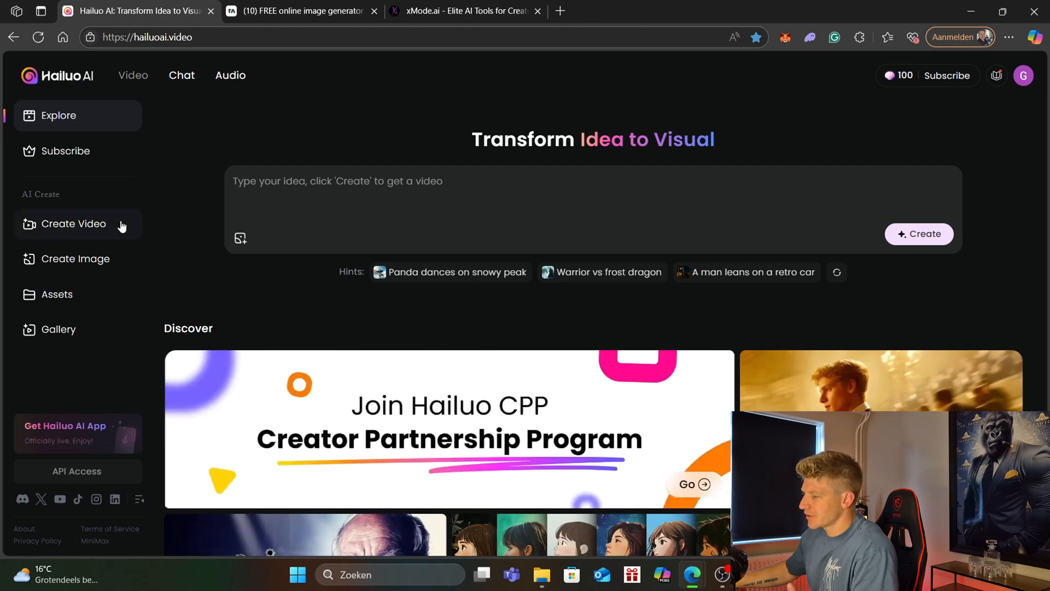
{"action": "left_click", "coordinate": [72, 223]}
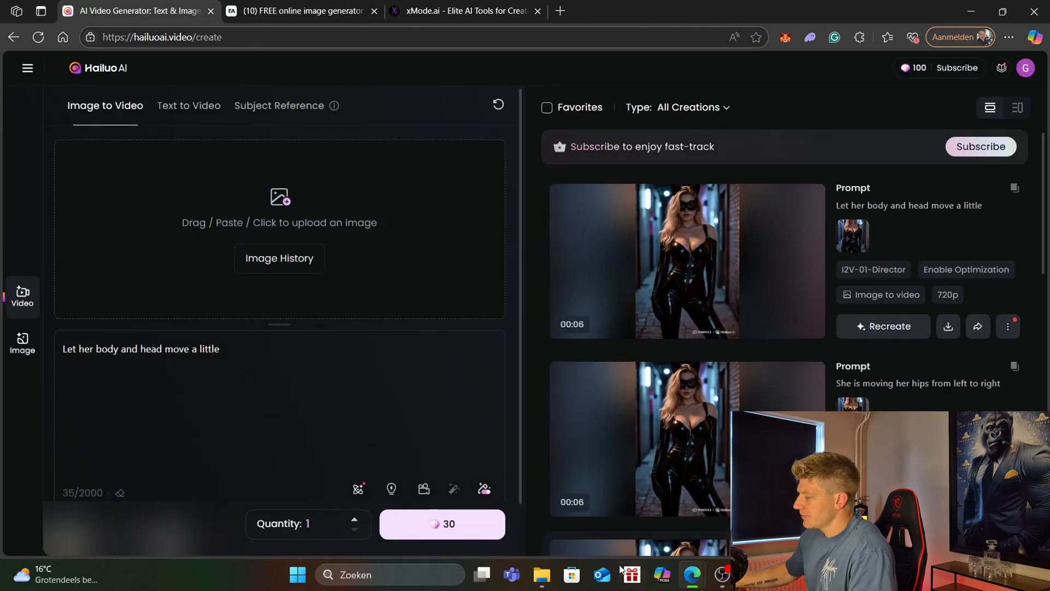
{"action": "left_click", "coordinate": [541, 575]}
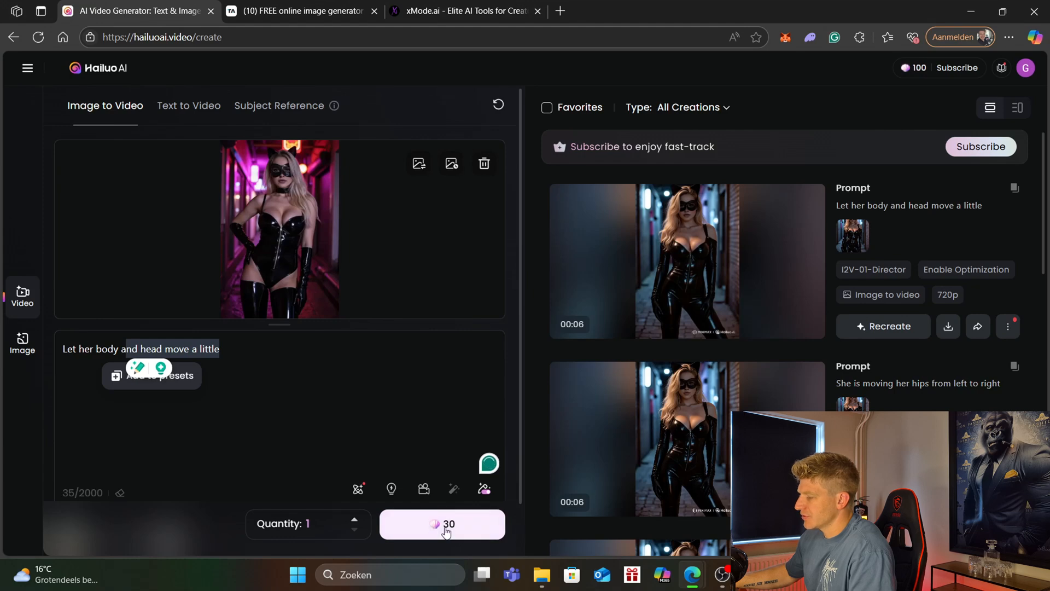
{"action": "left_click", "coordinate": [442, 524]}
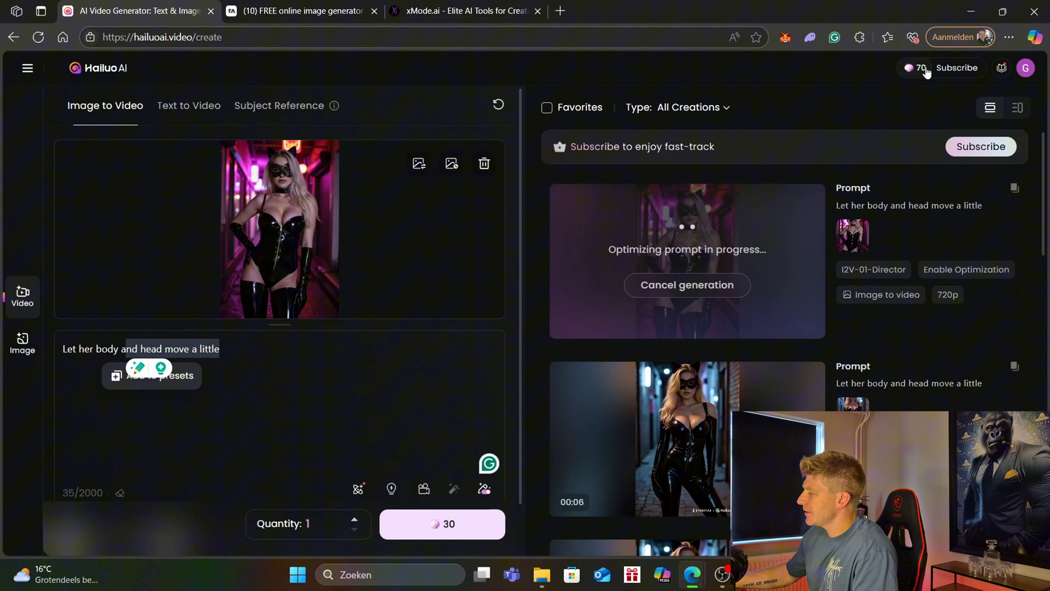
{"action": "left_click", "coordinate": [916, 68]}
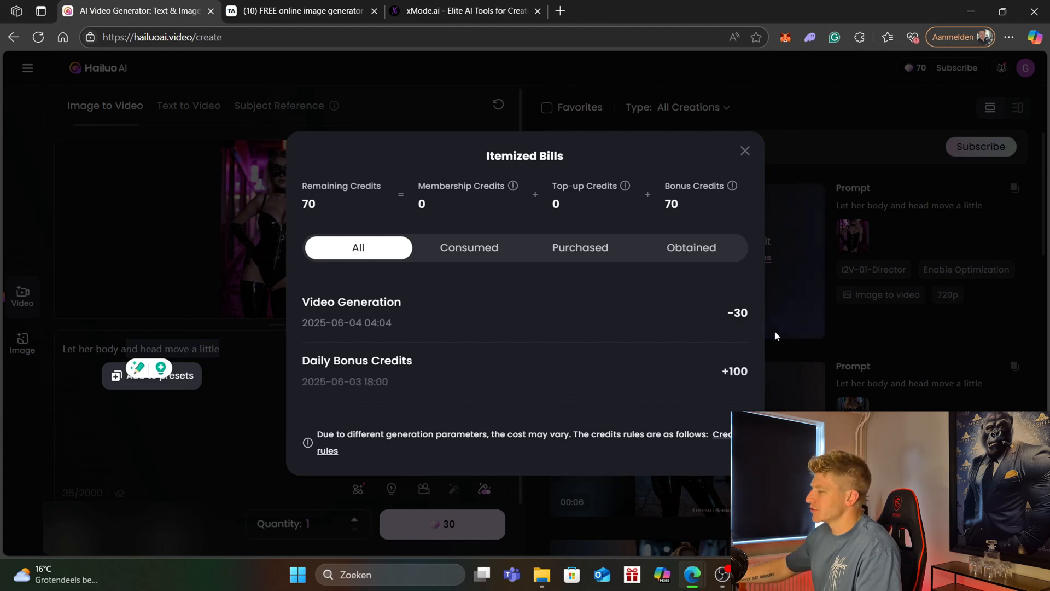
{"action": "left_click", "coordinate": [744, 150]}
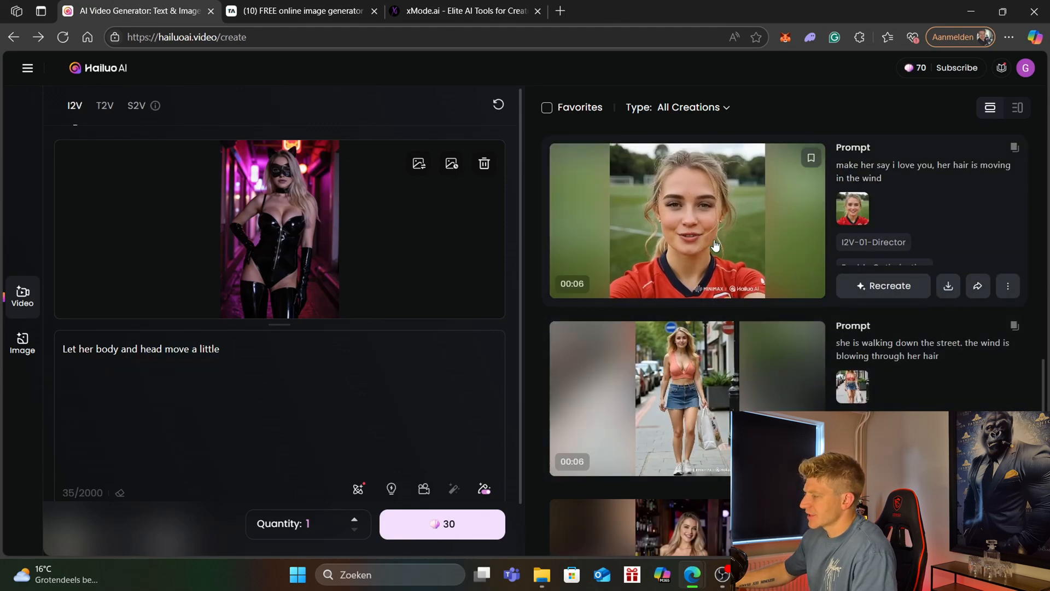
- Open the football jersey video's detail view, then switch to the black dress bar video
{"action": "left_click", "coordinate": [686, 219]}
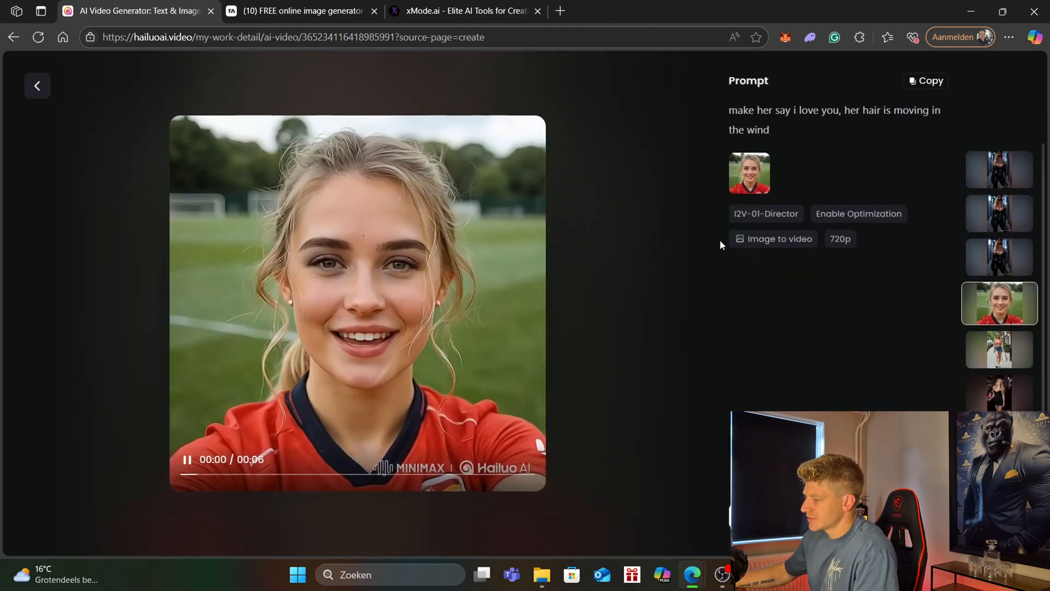
{"action": "left_click", "coordinate": [37, 86]}
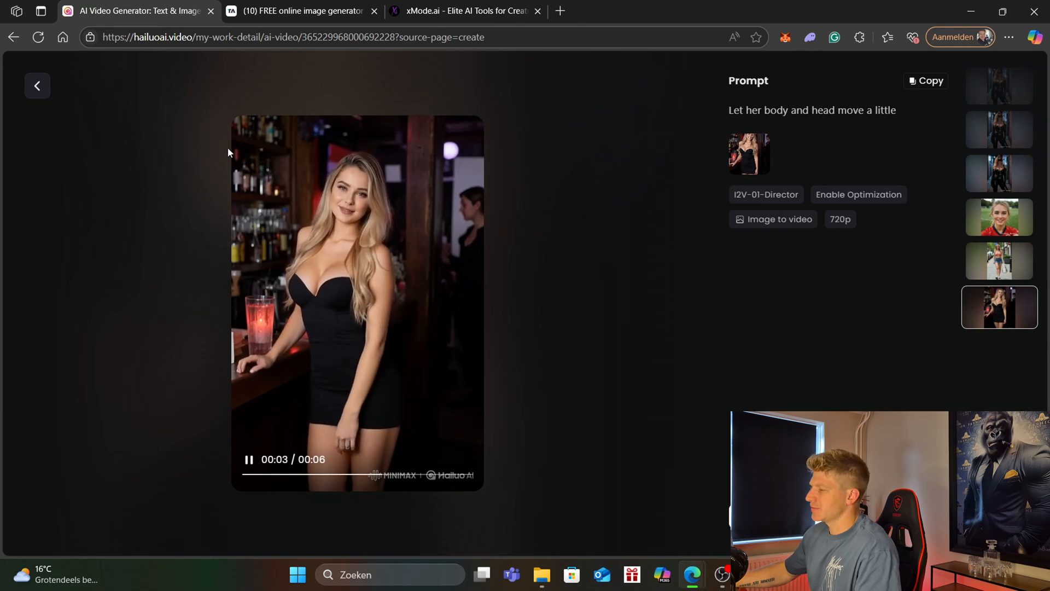
{"action": "mouse_move", "coordinate": [585, 372]}
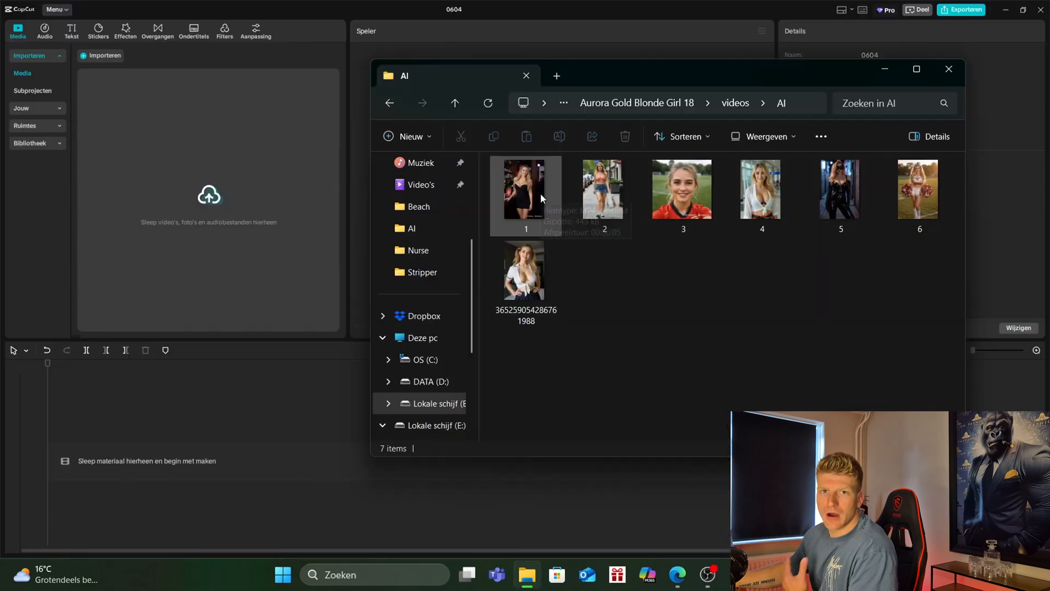
- Import 1.mp4 onto the timeline, select the clip, and bring up the 4K export settings
{"action": "double_click", "coordinate": [525, 188]}
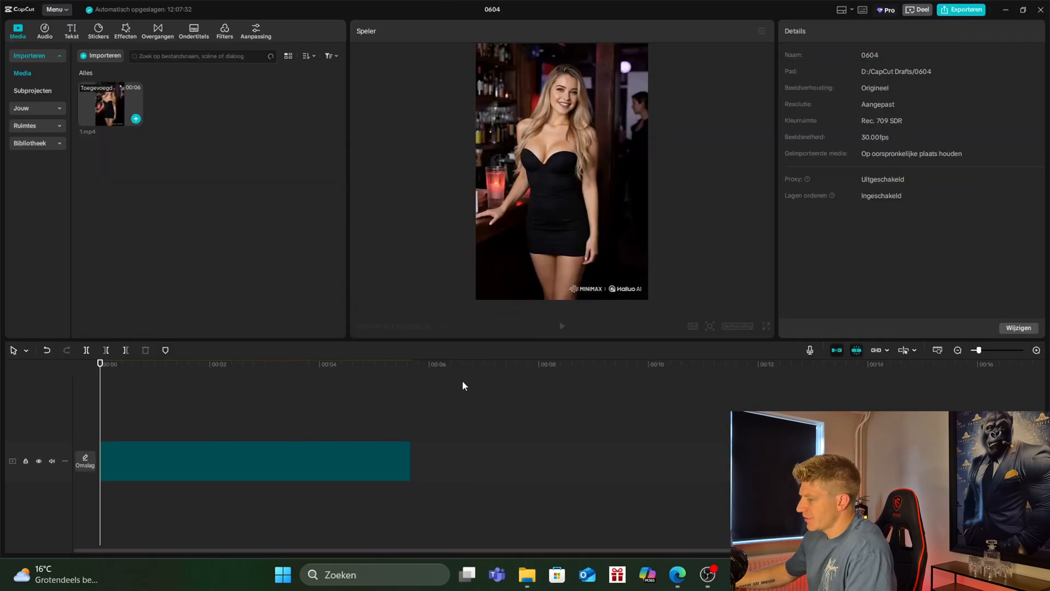
{"action": "left_click", "coordinate": [254, 460]}
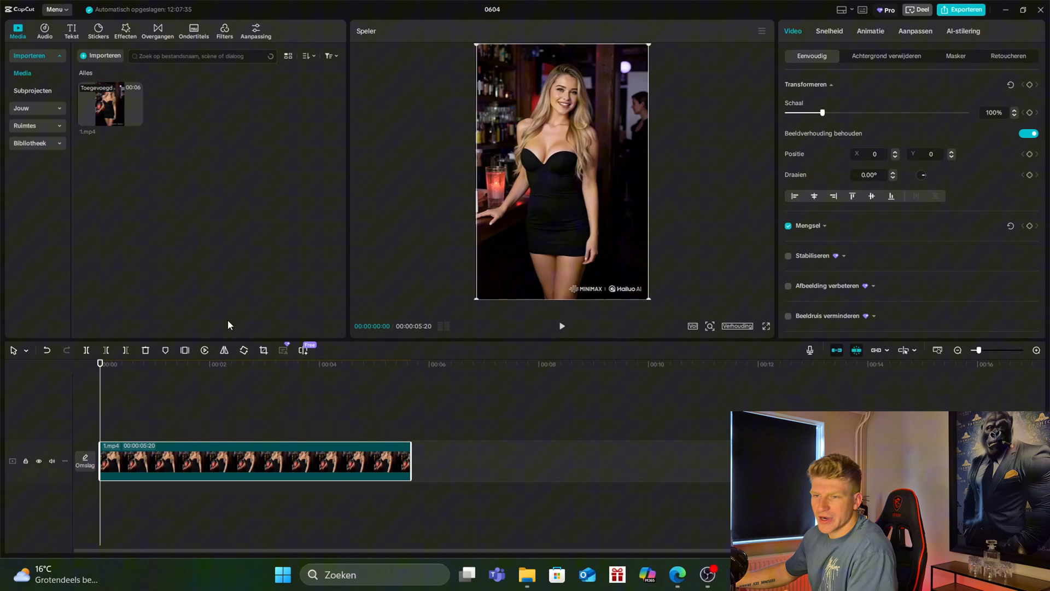
{"action": "mouse_move", "coordinate": [639, 284]}
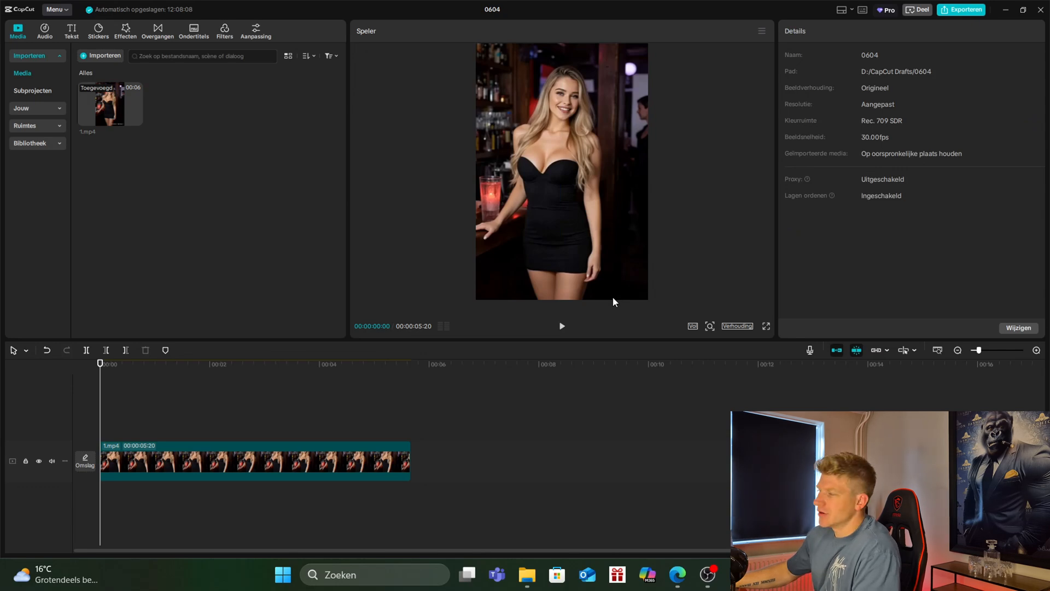
{"action": "left_click", "coordinate": [963, 10]}
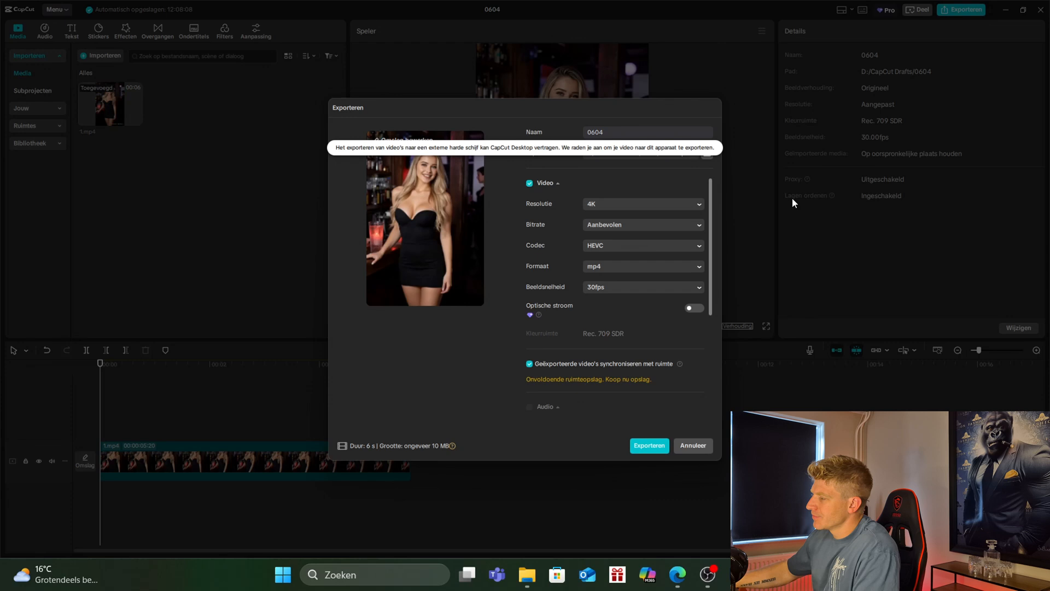
{"action": "mouse_move", "coordinate": [466, 326]}
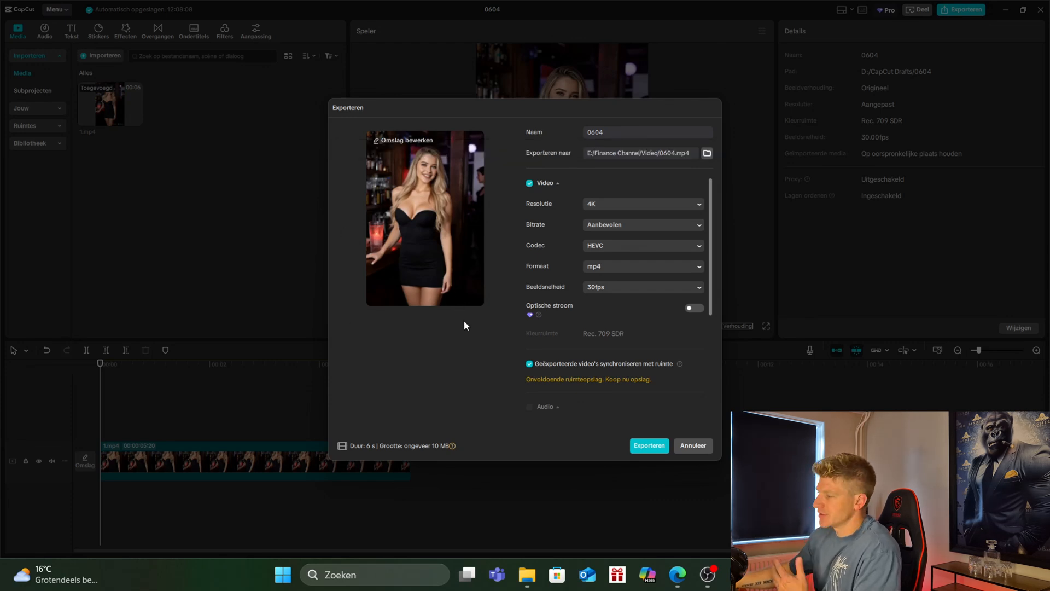
{"action": "mouse_move", "coordinate": [489, 302]}
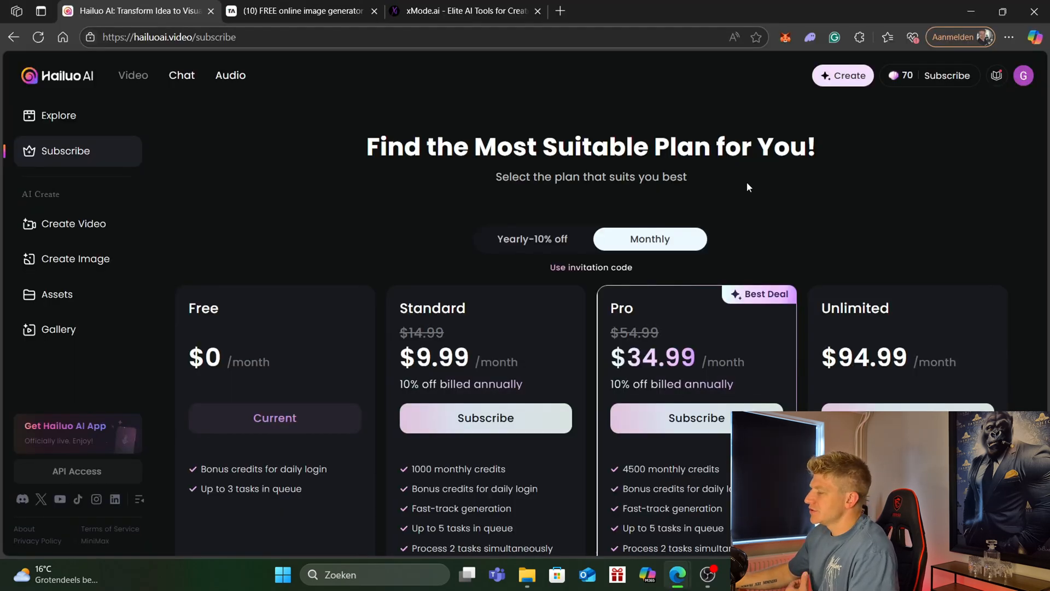
- Scroll through the Free, Standard, Pro and Unlimited subscription plans
{"action": "scroll", "scroll_direction": "down", "scroll_amount": 3}
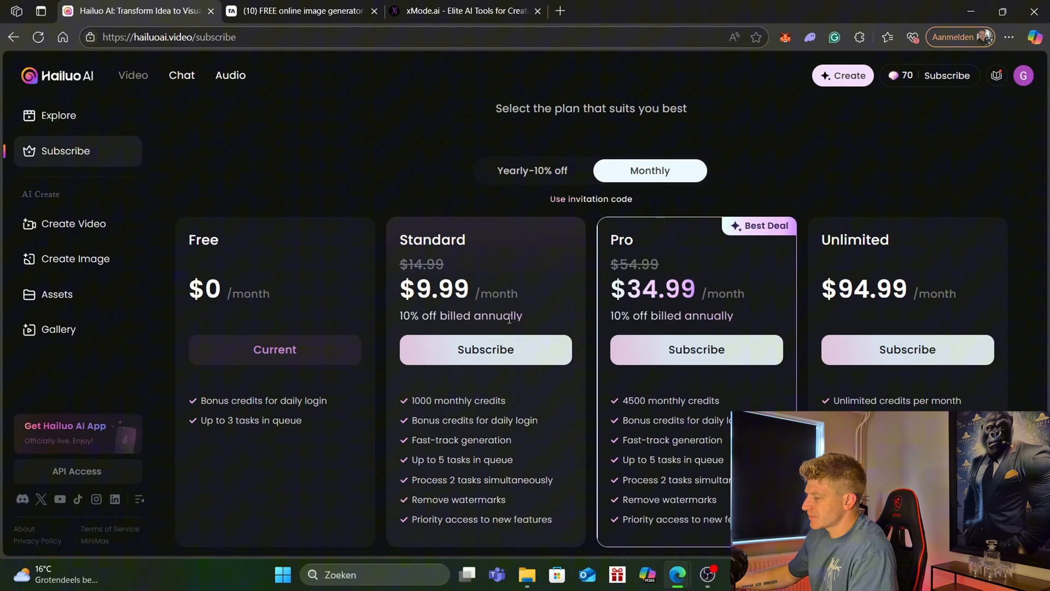
{"action": "scroll", "scroll_direction": "down", "scroll_amount": 3}
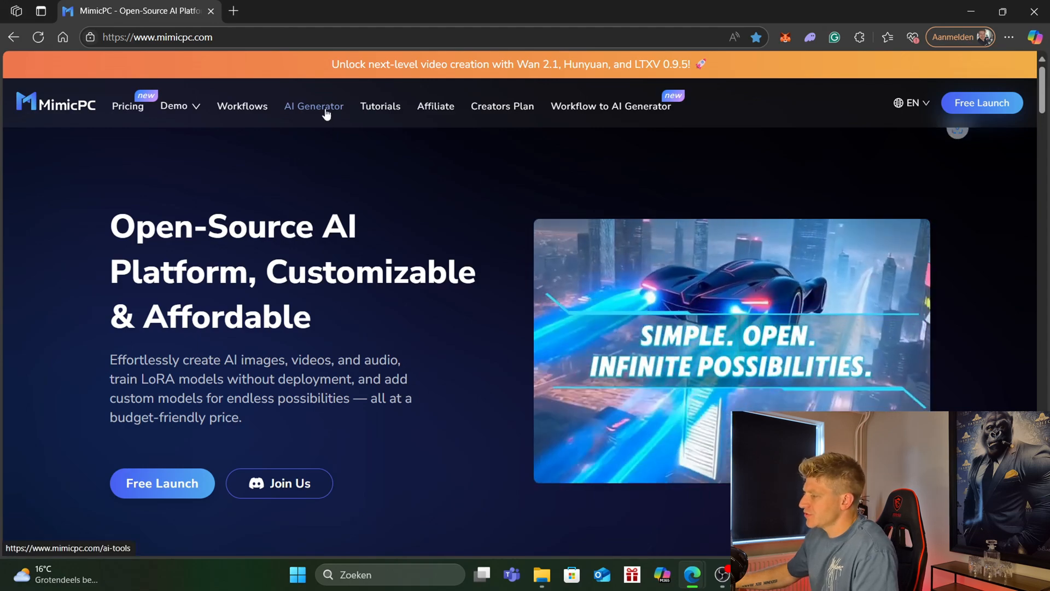
- Open MimicPC's AI photo animator, upload the catwoman photo as First Frame Image, then view Pricing
{"action": "left_click", "coordinate": [313, 106]}
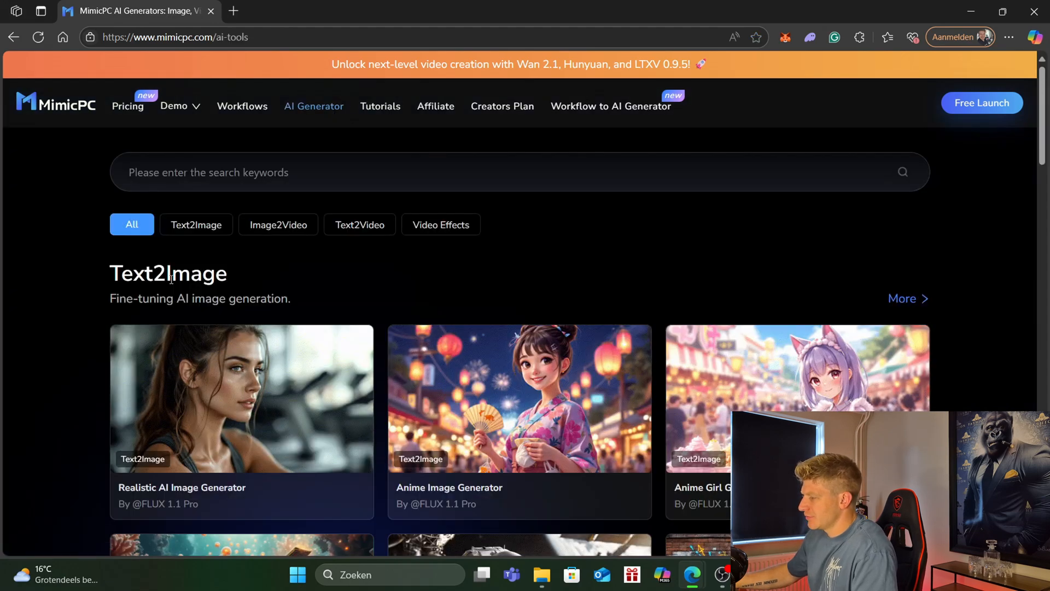
{"action": "mouse_move", "coordinate": [278, 225]}
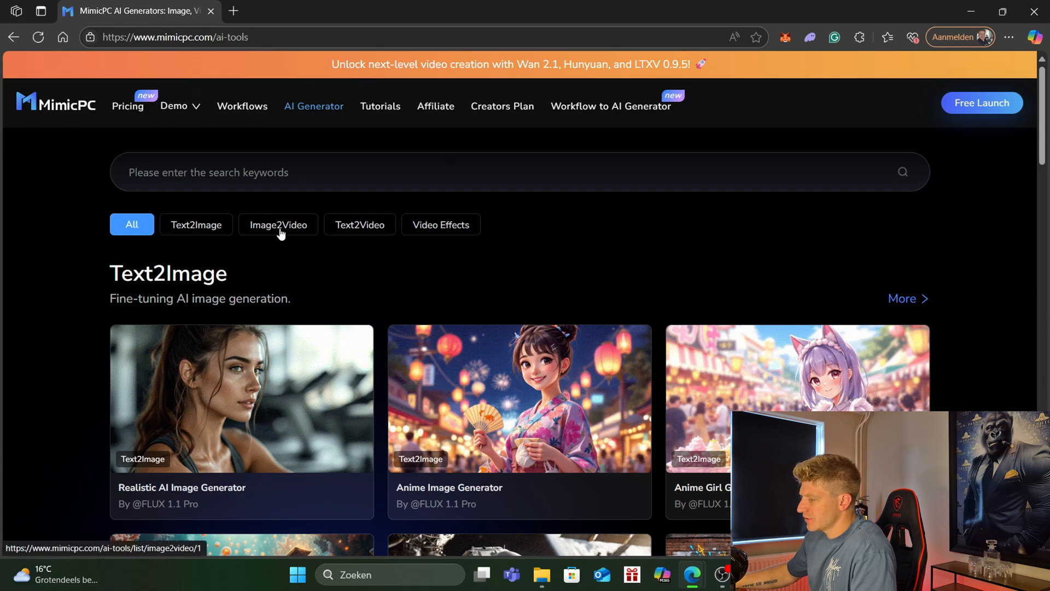
{"action": "left_click", "coordinate": [277, 225]}
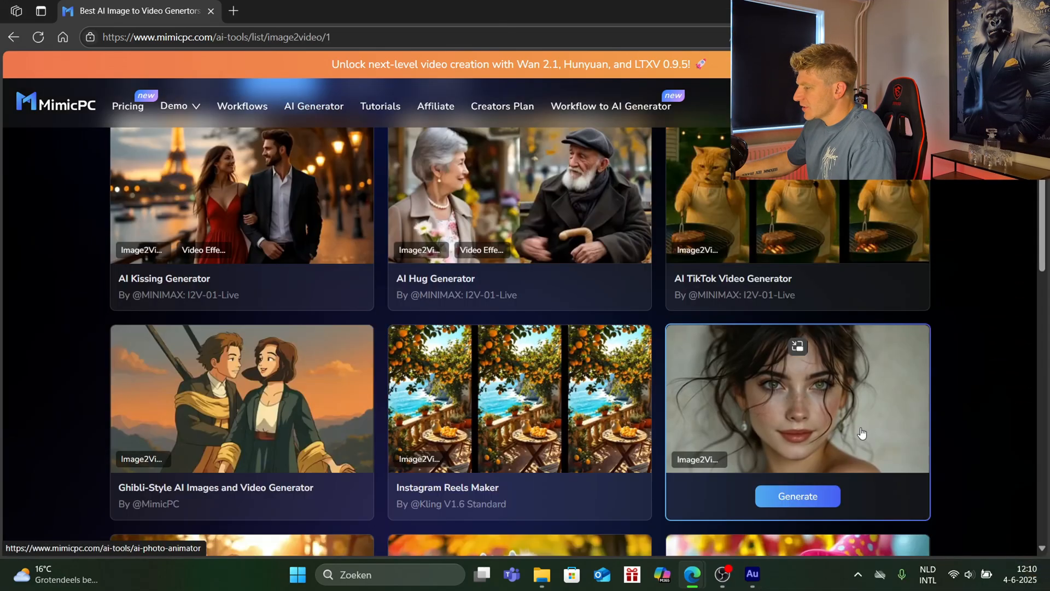
{"action": "left_click", "coordinate": [797, 497]}
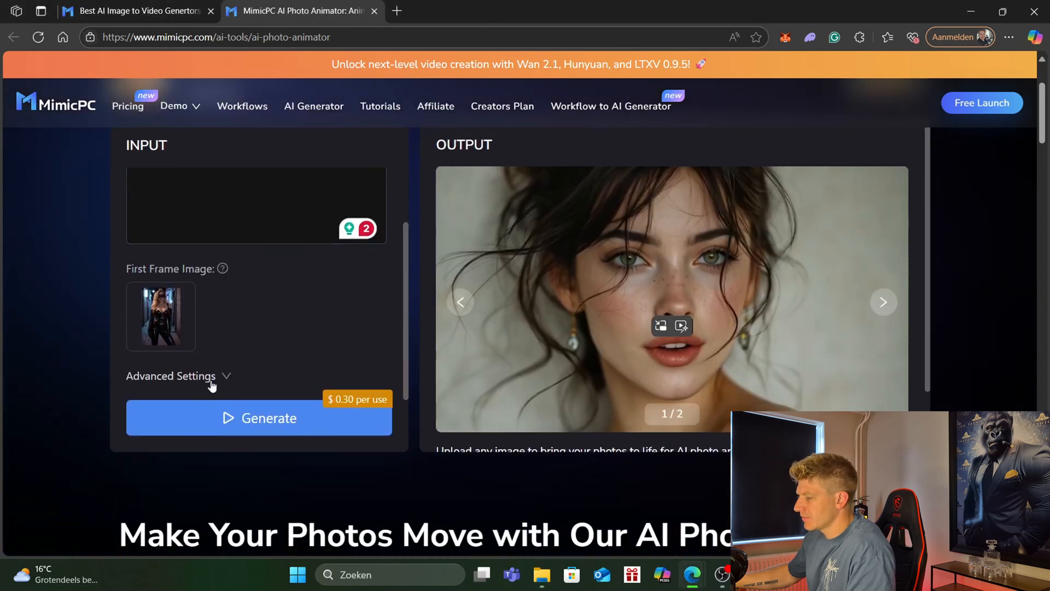
{"action": "mouse_move", "coordinate": [270, 427]}
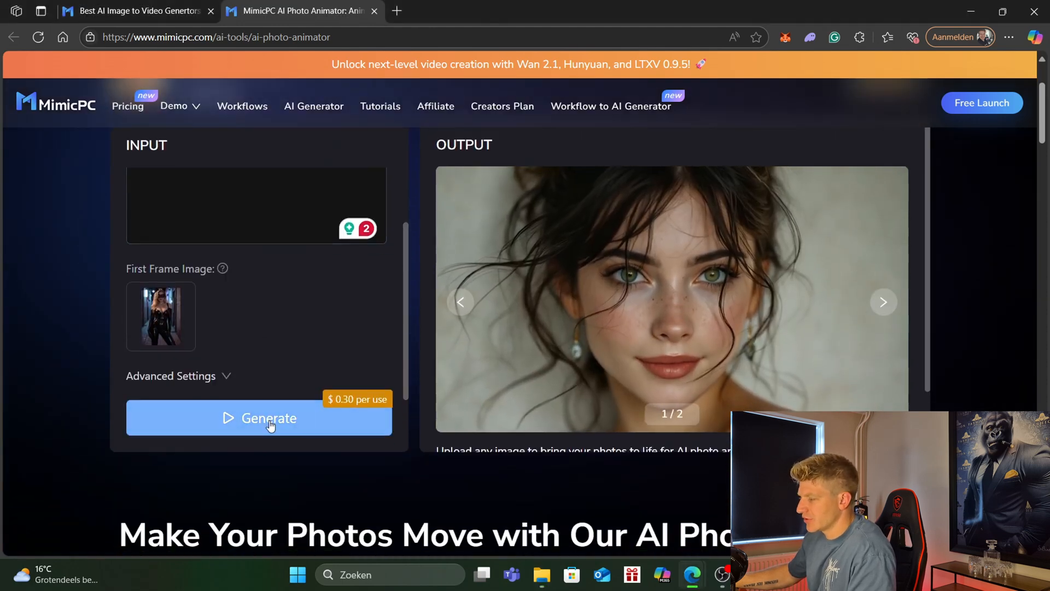
{"action": "scroll", "scroll_direction": "down", "scroll_amount": 3}
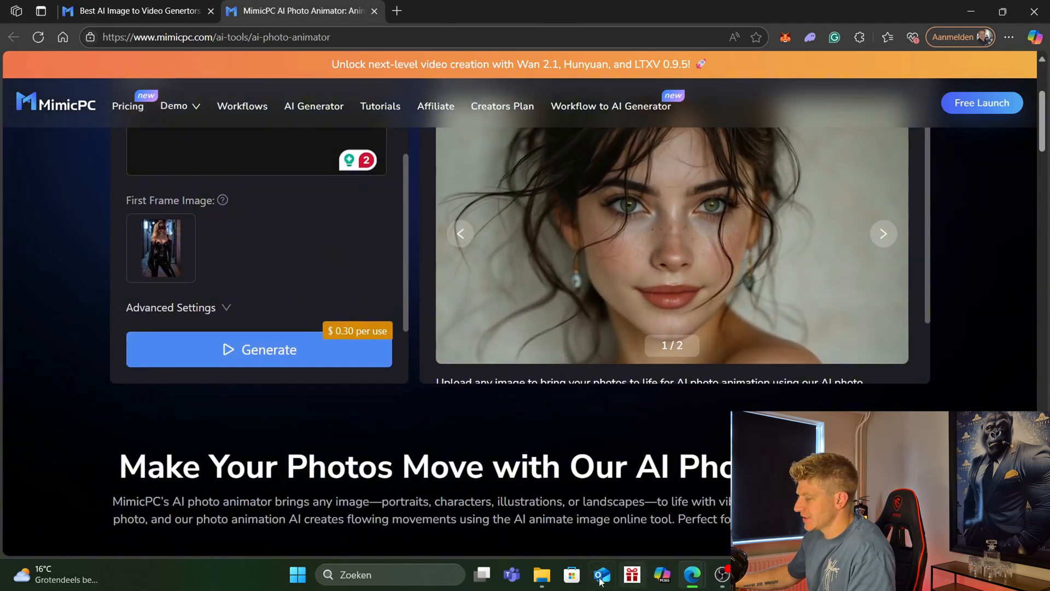
{"action": "left_click", "coordinate": [541, 575]}
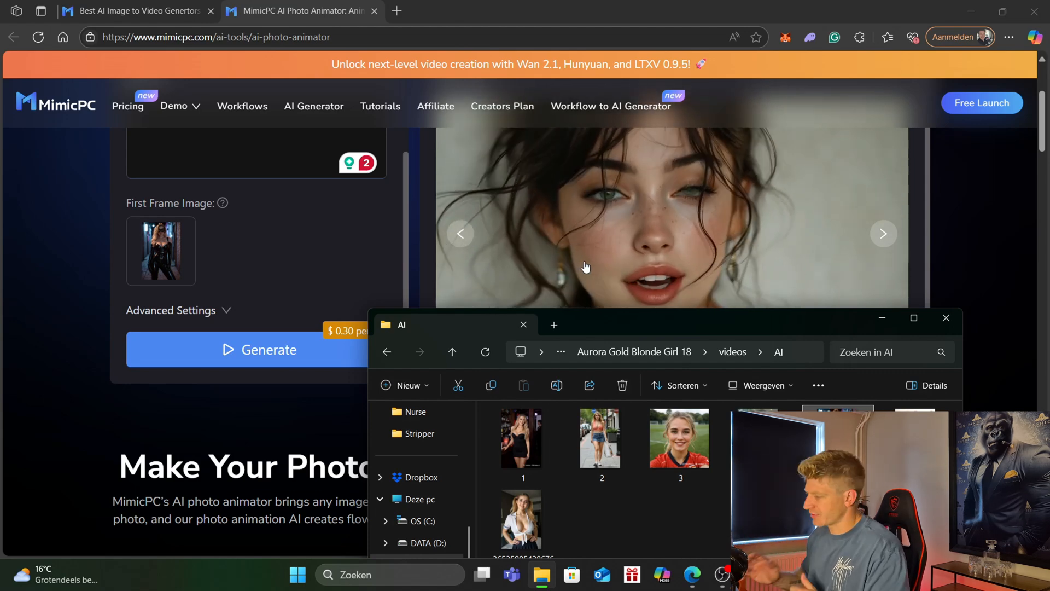
{"action": "left_click", "coordinate": [127, 105]}
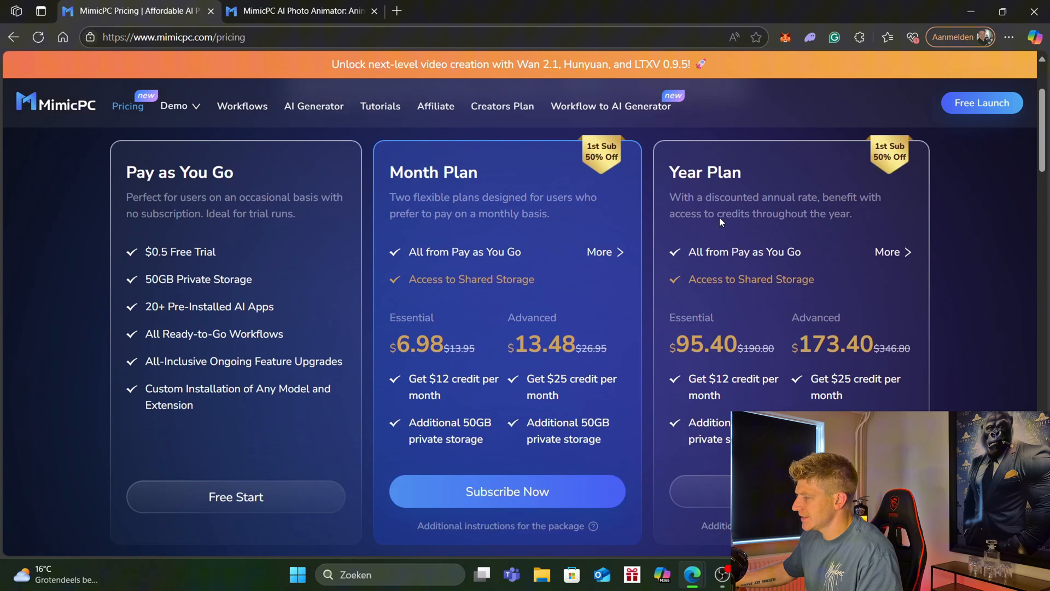
- Scroll through the MimicPC pricing plans before going to digen.ai/explore
{"action": "scroll", "scroll_direction": "down", "scroll_amount": 3}
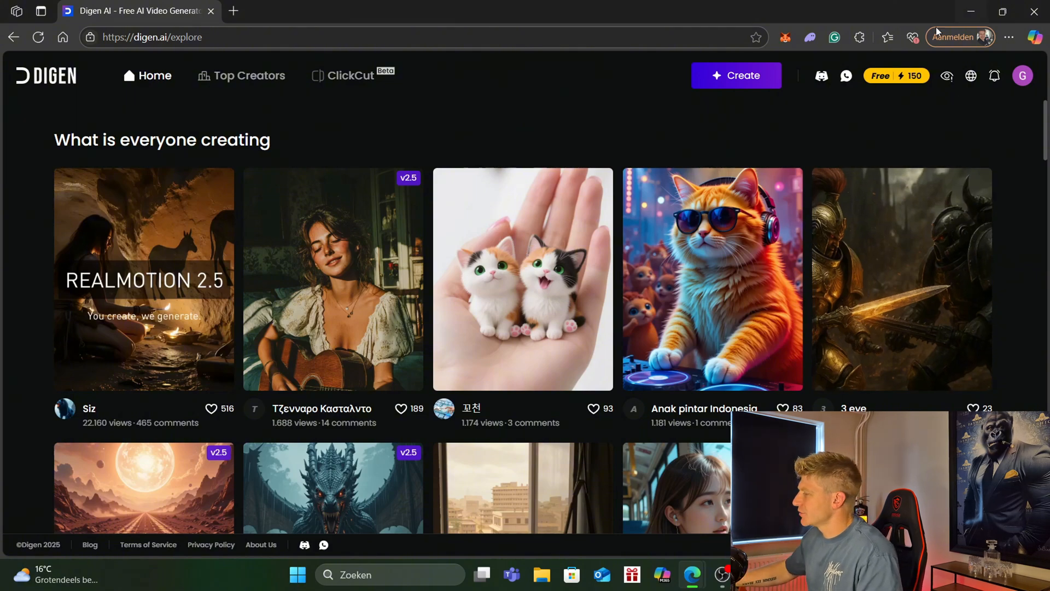
- Review the Free credits balance and feature costs, then launch the Real Motion generator
{"action": "left_click", "coordinate": [896, 75]}
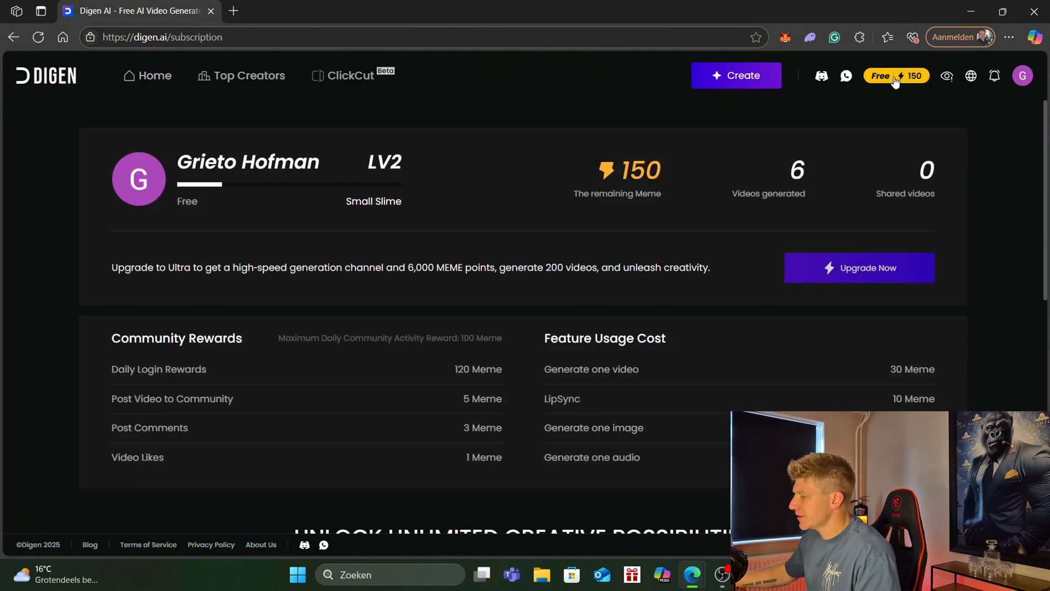
{"action": "mouse_move", "coordinate": [490, 389]}
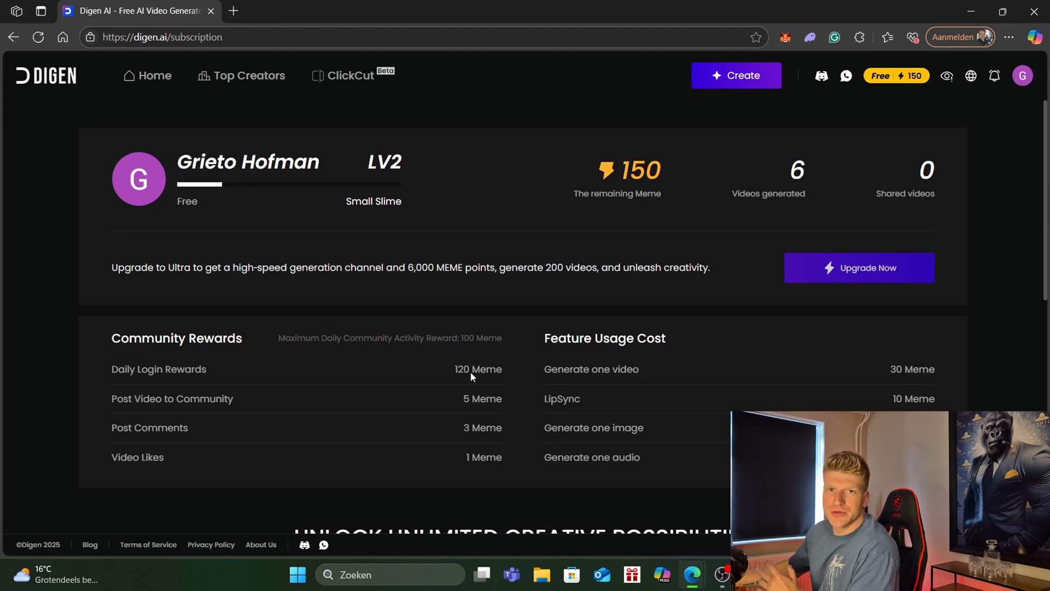
{"action": "left_click", "coordinate": [153, 75]}
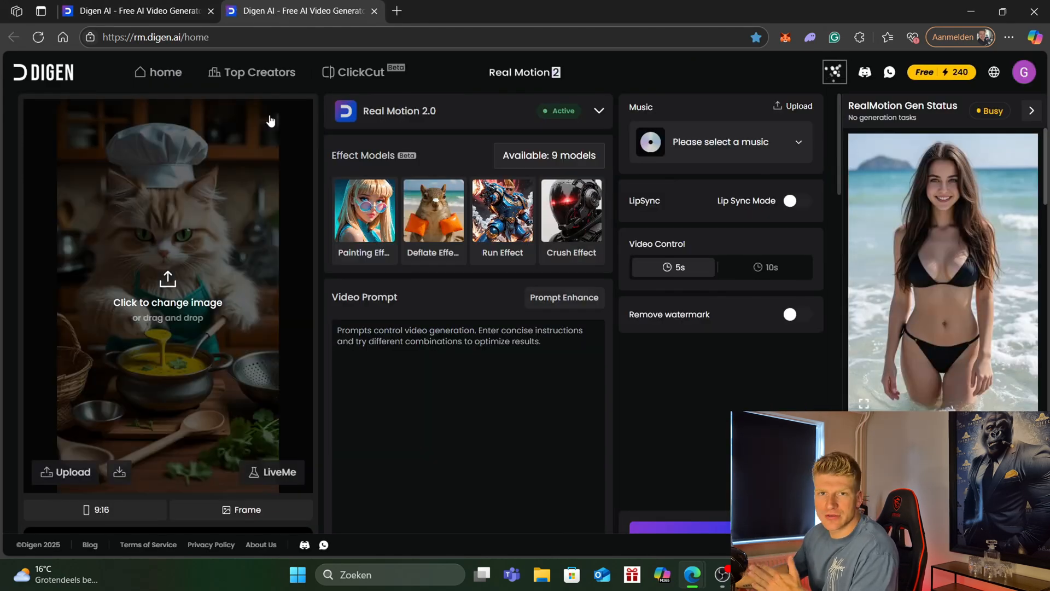
- Pick Wan 2.1, upload the catwoman image, prompt 'girl is dancing', add 'Turn Down for What' with lip sync
{"action": "left_click", "coordinate": [598, 110]}
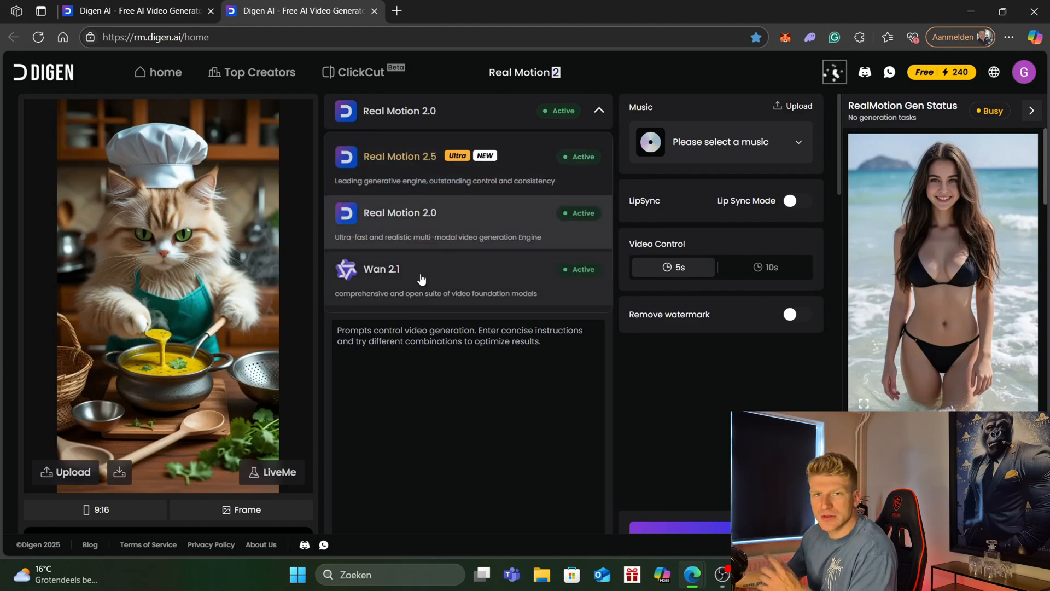
{"action": "mouse_move", "coordinate": [418, 280]}
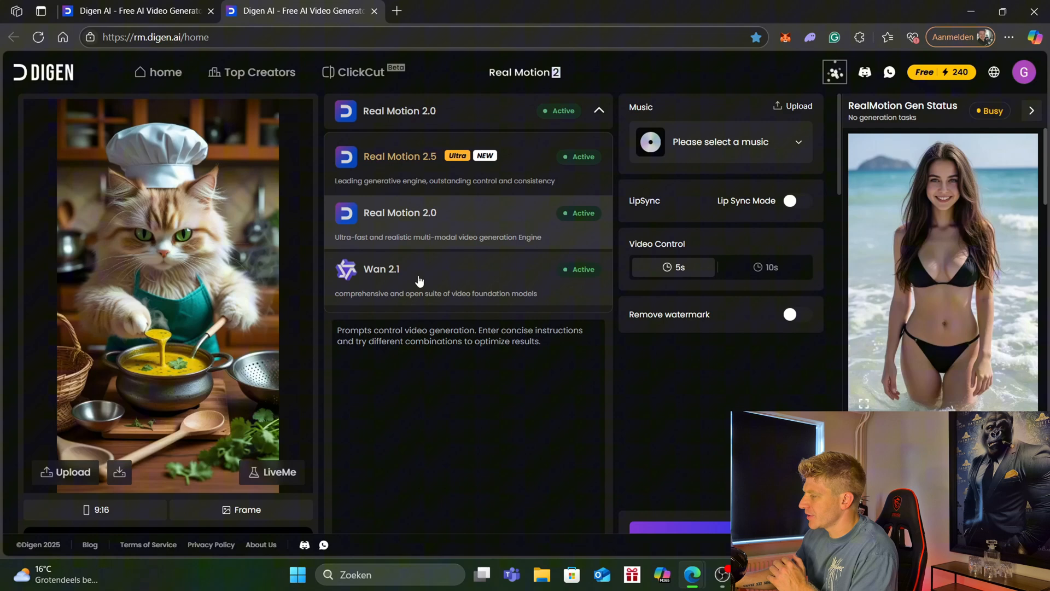
{"action": "mouse_move", "coordinate": [436, 181]}
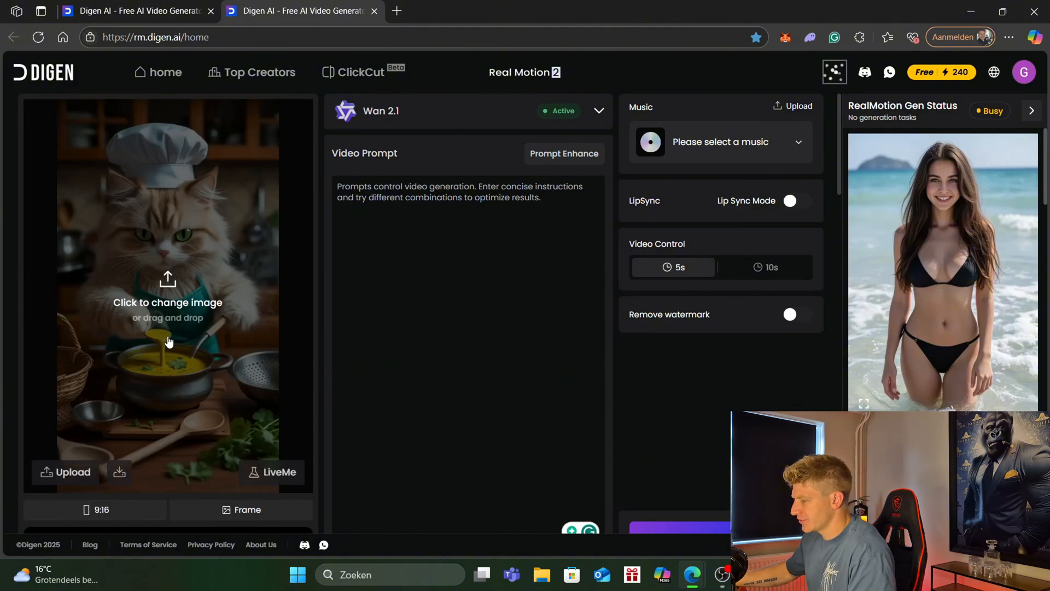
{"action": "left_click", "coordinate": [167, 302]}
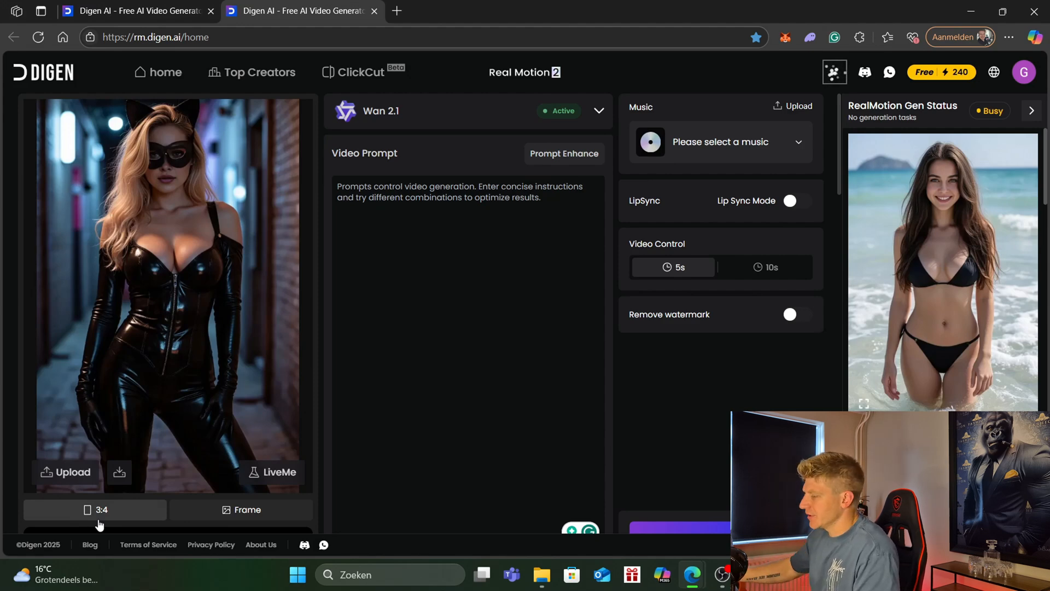
{"action": "left_click", "coordinate": [598, 110]}
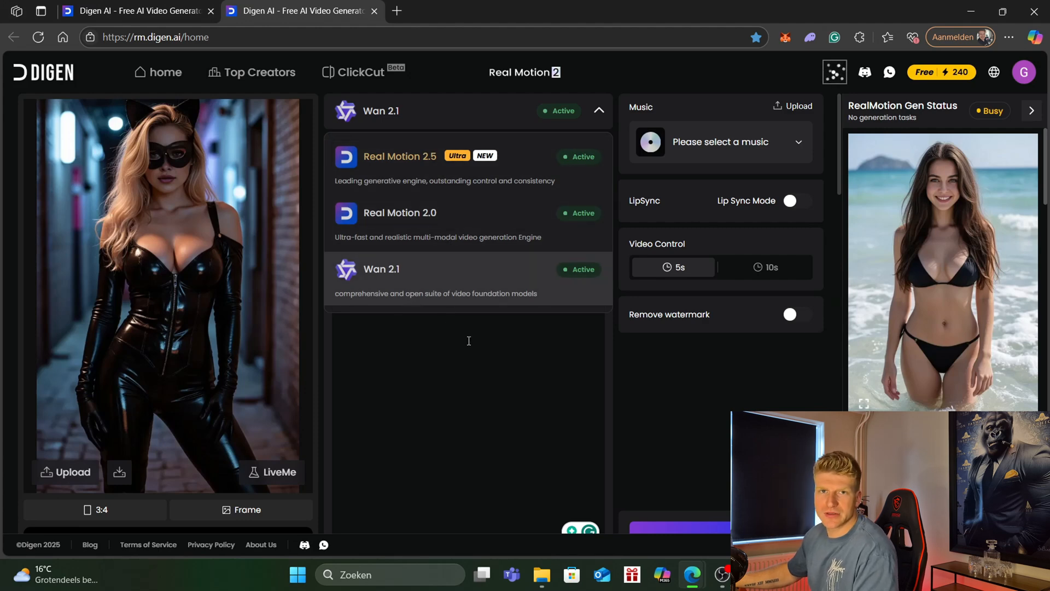
{"action": "left_click", "coordinate": [598, 110]}
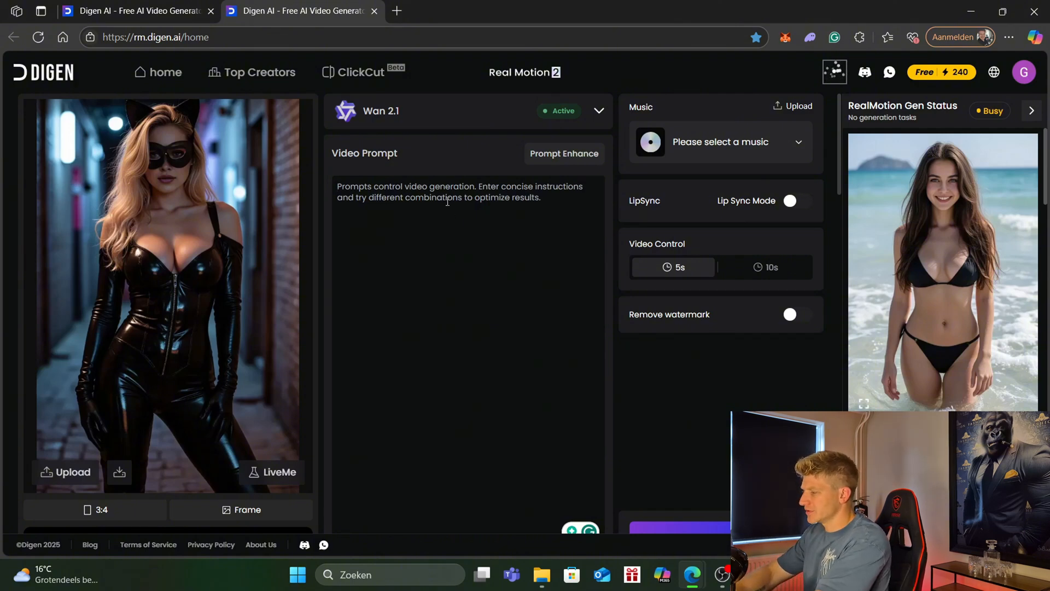
{"action": "left_click", "coordinate": [720, 141]}
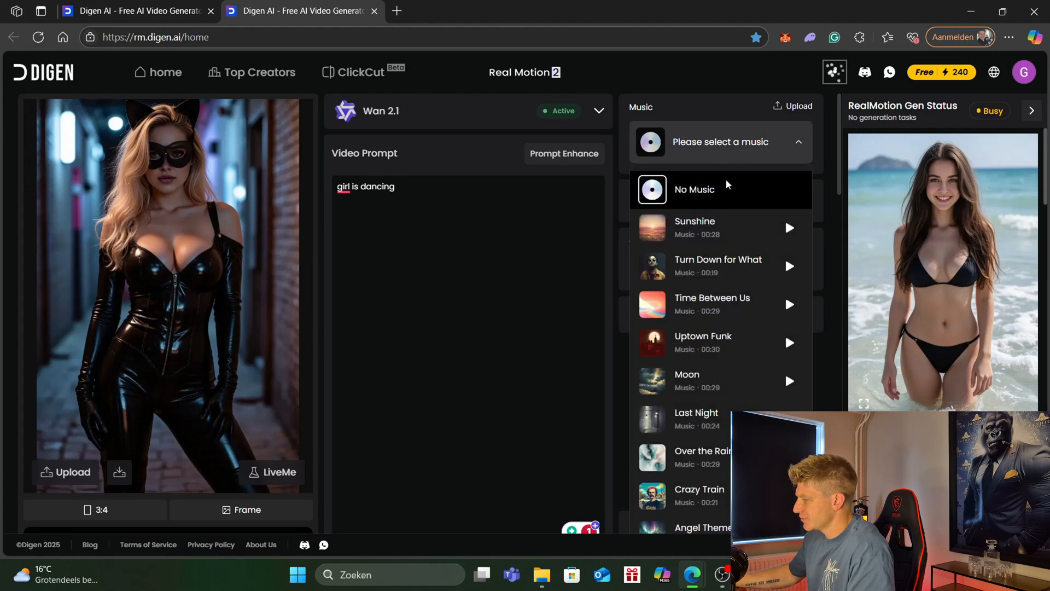
{"action": "mouse_move", "coordinate": [660, 268]}
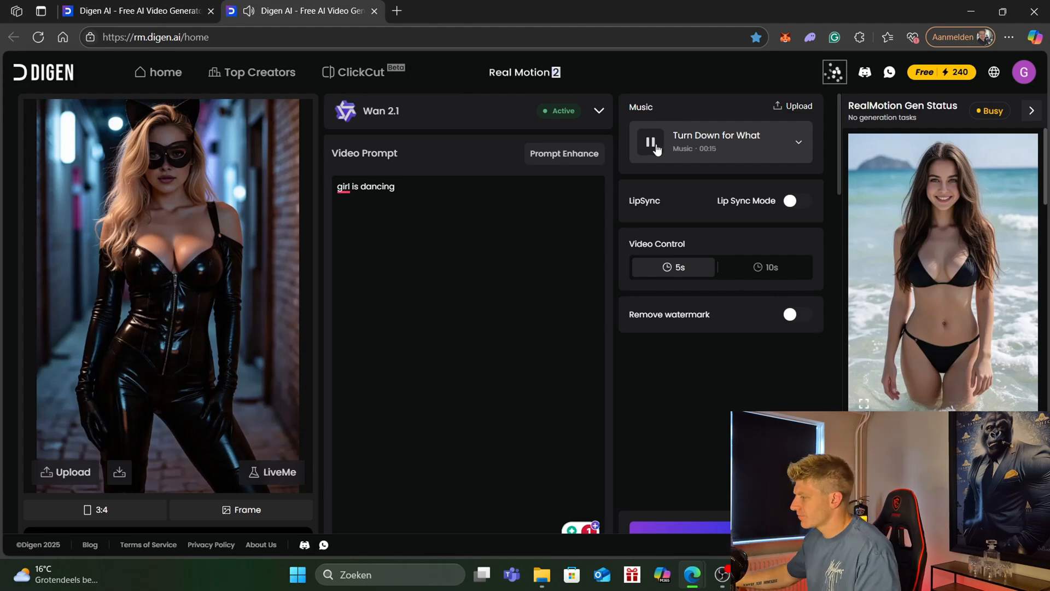
{"action": "left_click", "coordinate": [651, 141]}
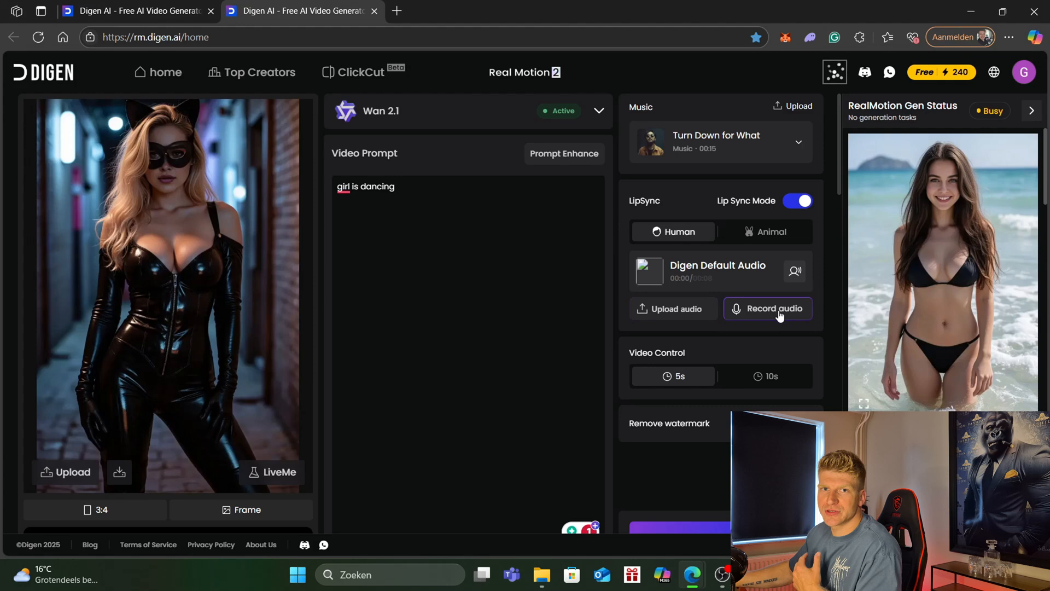
{"action": "mouse_move", "coordinate": [745, 384]}
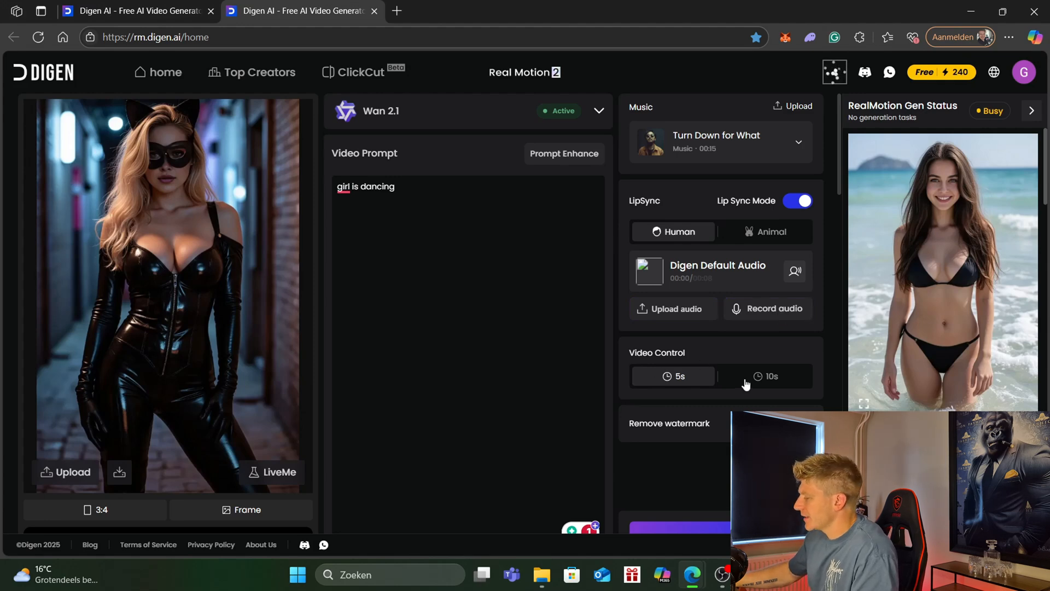
{"action": "scroll", "scroll_direction": "down", "scroll_amount": 3}
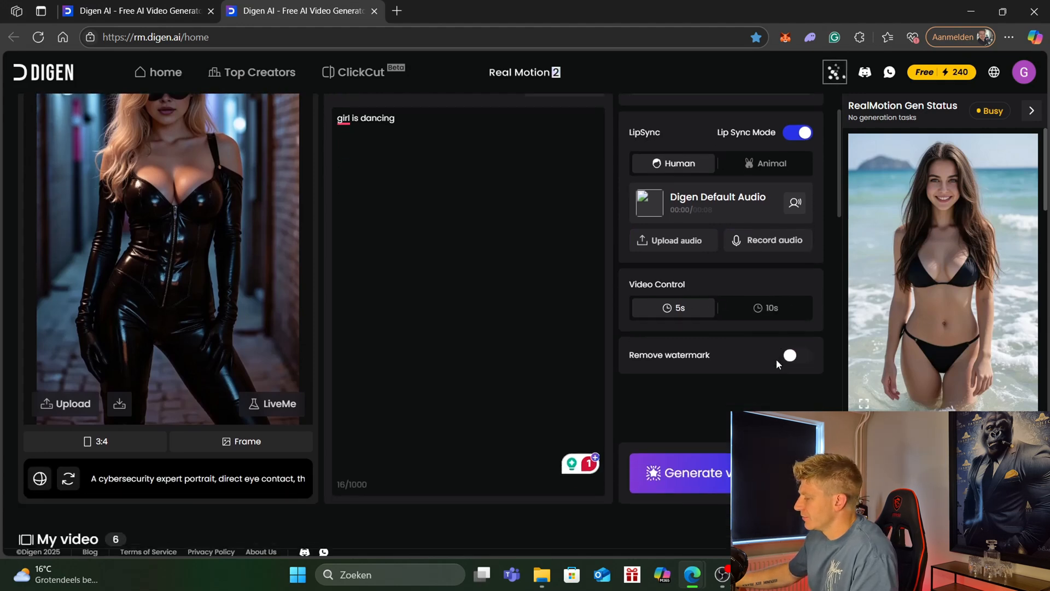
- Submit the catwoman dancing video for 30 credits and check its RealMotion Gen Status queue
{"action": "left_click", "coordinate": [684, 472]}
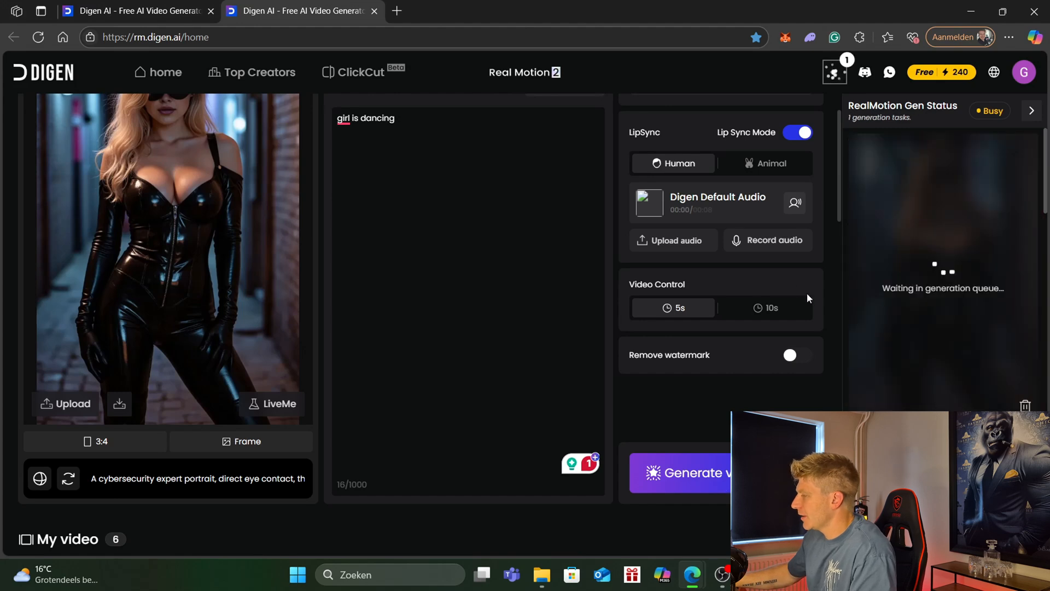
{"action": "scroll", "scroll_direction": "down", "scroll_amount": 3}
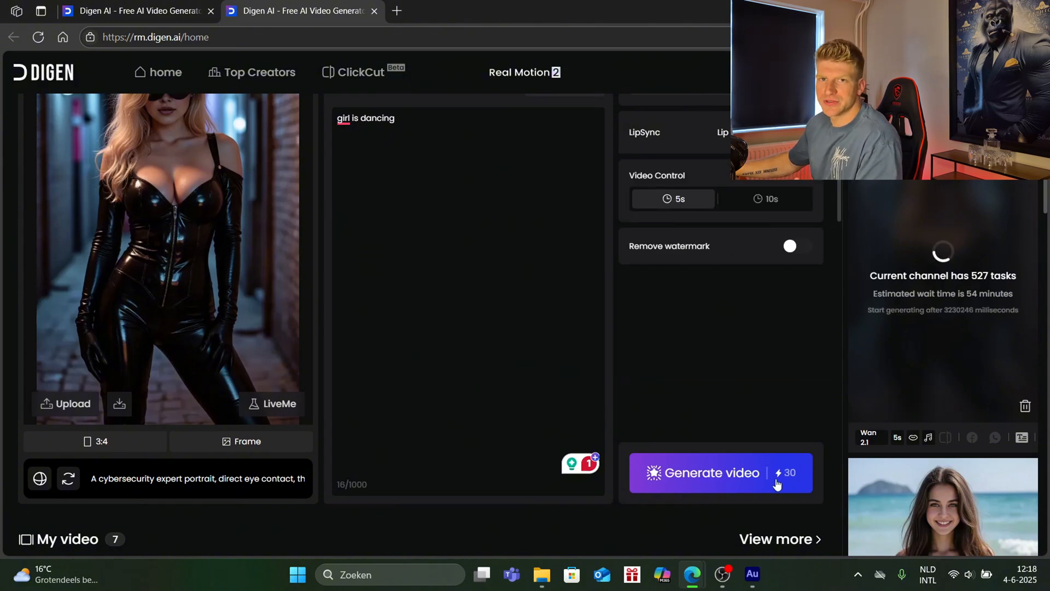
{"action": "left_click", "coordinate": [710, 472]}
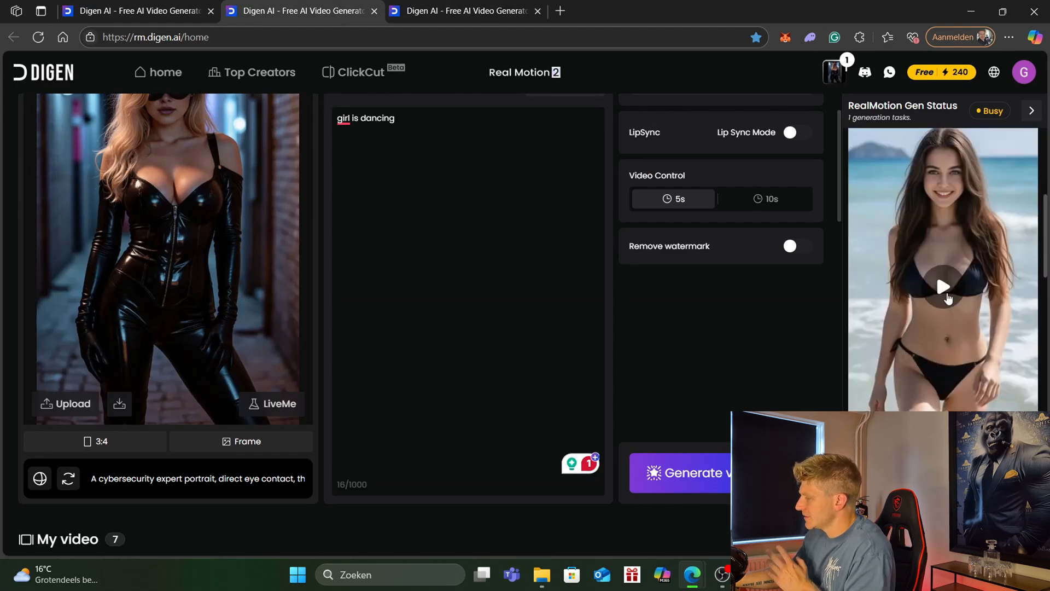
- Play Digen's finished five-second beach clip and scrub through its preview
{"action": "left_click", "coordinate": [943, 287]}
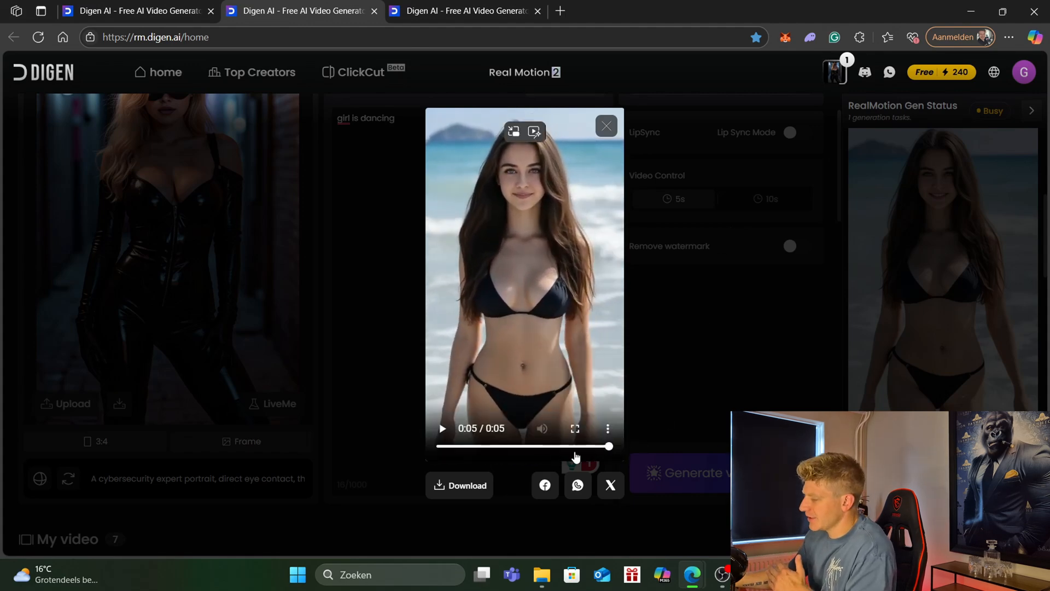
{"action": "left_click", "coordinate": [574, 428]}
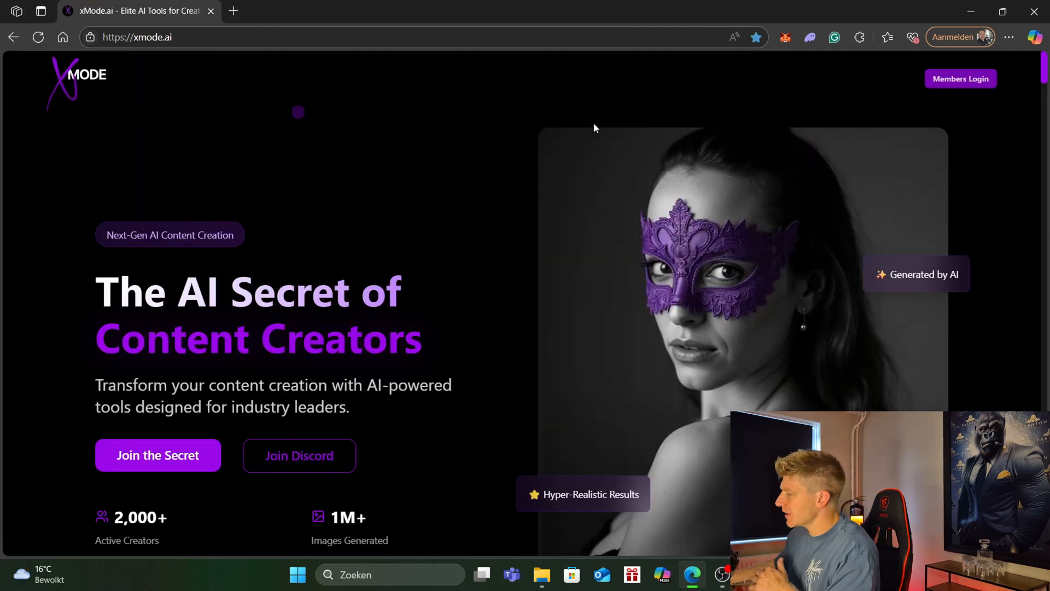
- Log in to xMode.ai to reach the Lexi Summers generated images gallery
{"action": "left_click", "coordinate": [960, 78]}
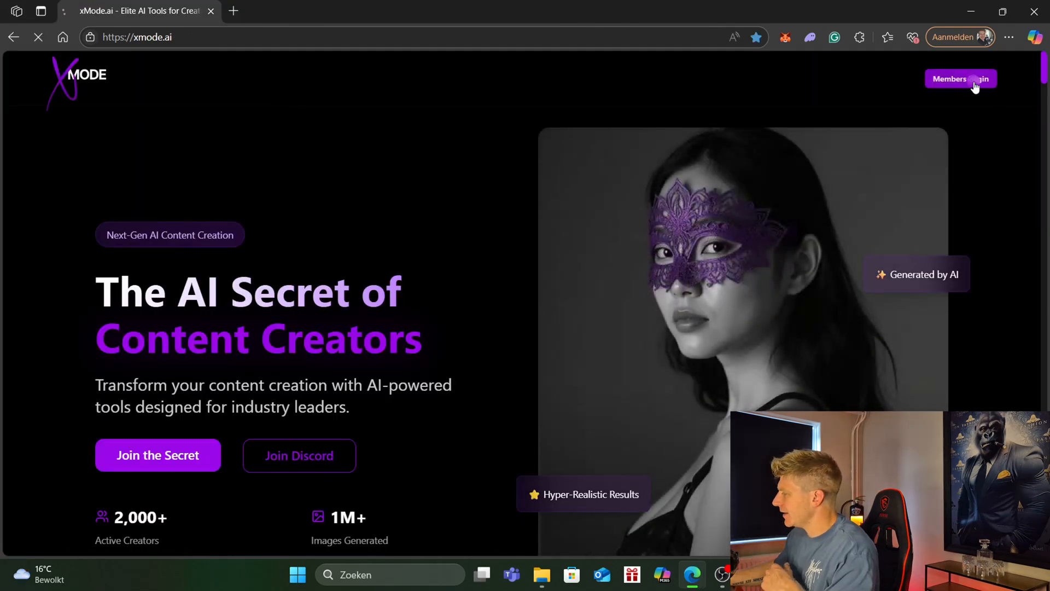
{"action": "left_click", "coordinate": [961, 78]}
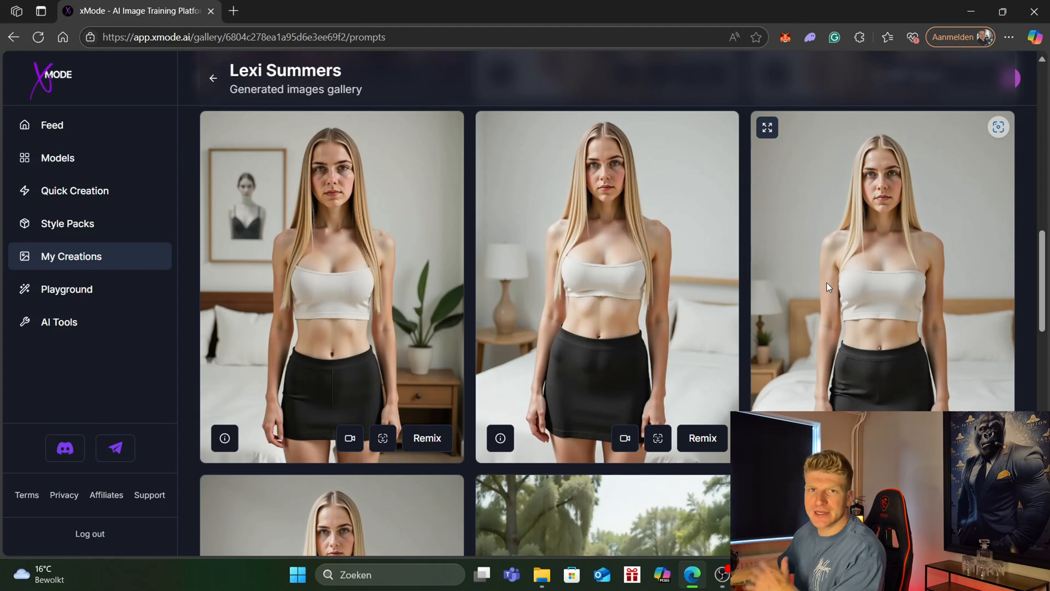
{"action": "mouse_move", "coordinate": [828, 278]}
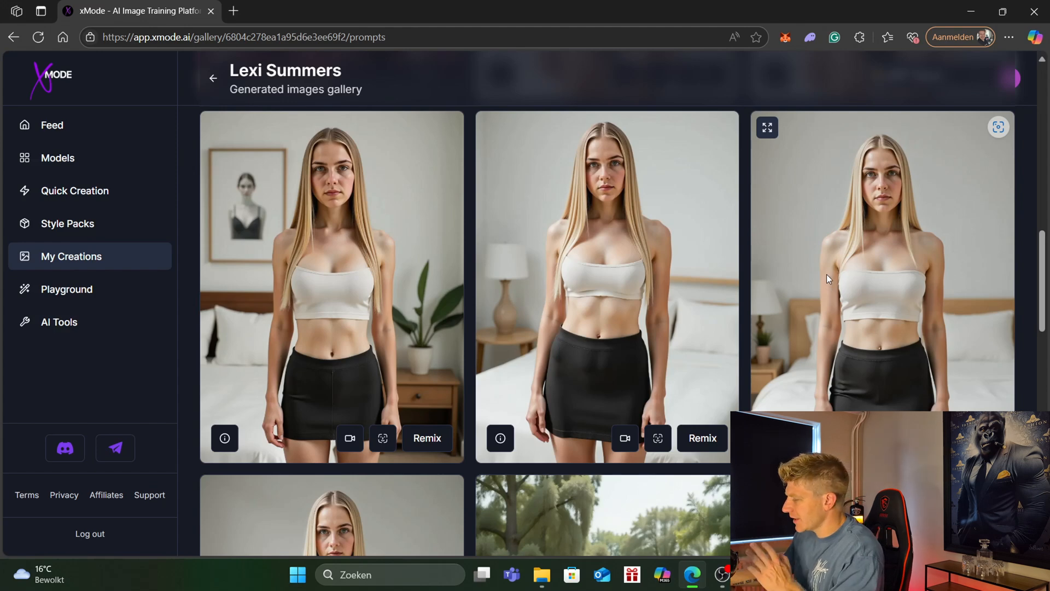
{"action": "mouse_move", "coordinate": [362, 442]}
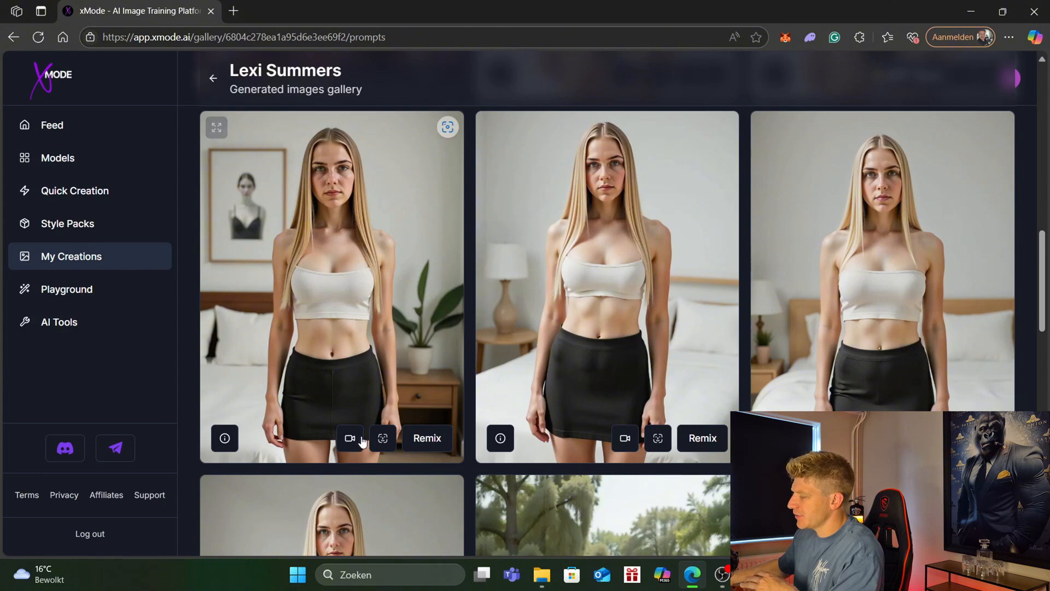
- Make a TikTok-style 5-second video of the first Lexi Summers image with a winking prompt
{"action": "left_click", "coordinate": [349, 438]}
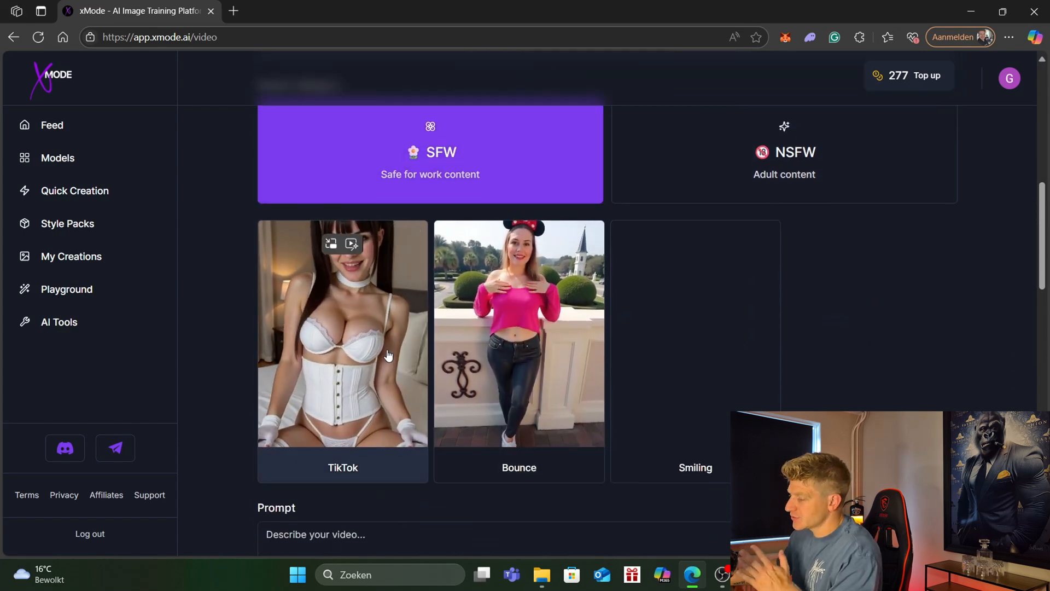
{"action": "scroll", "scroll_direction": "down", "scroll_amount": 3}
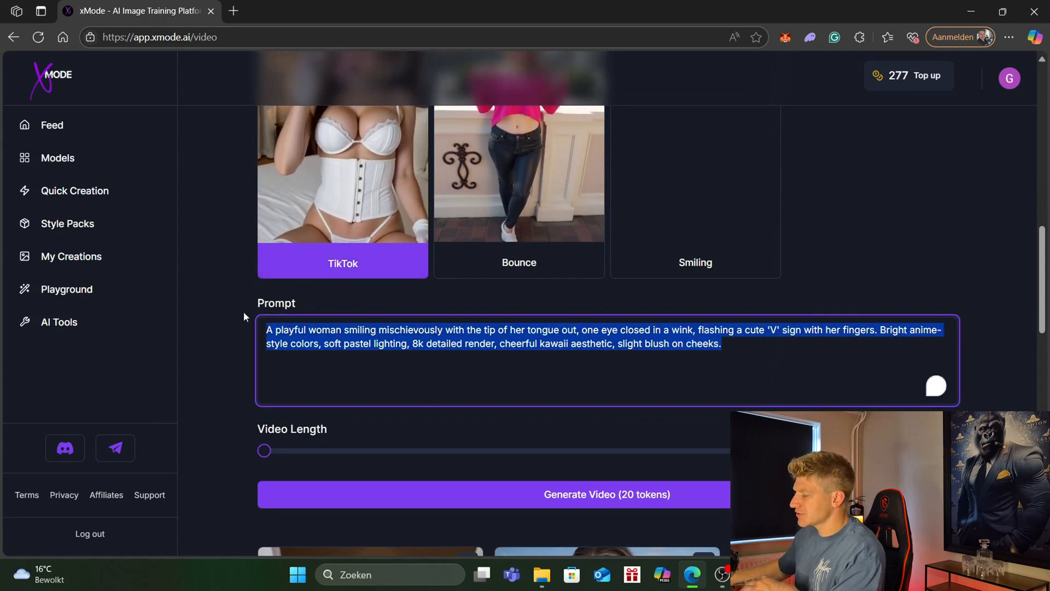
{"action": "key", "text": "Delete"}
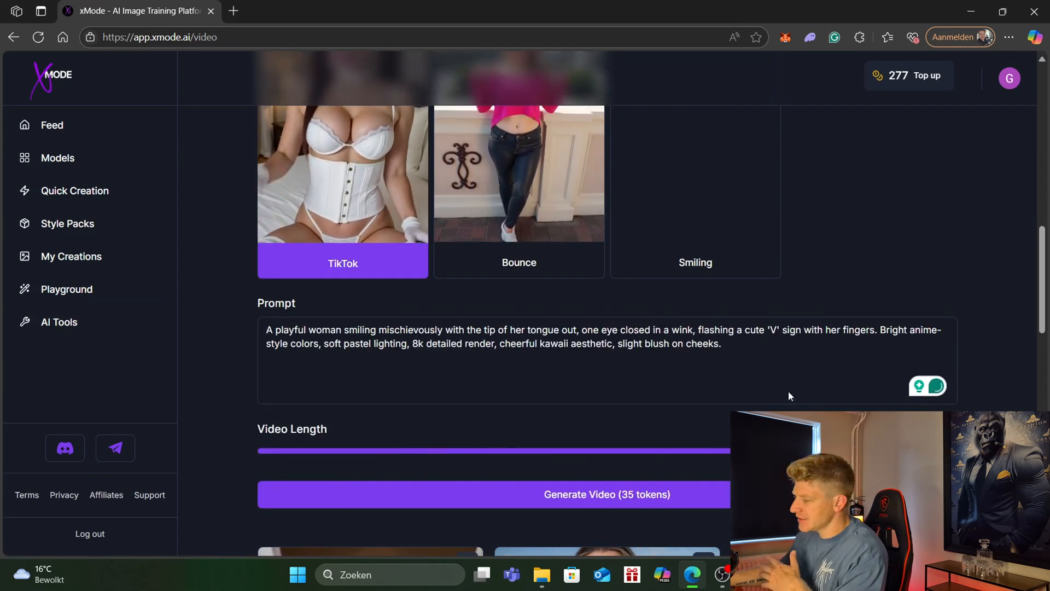
{"action": "scroll", "scroll_direction": "down", "scroll_amount": 3}
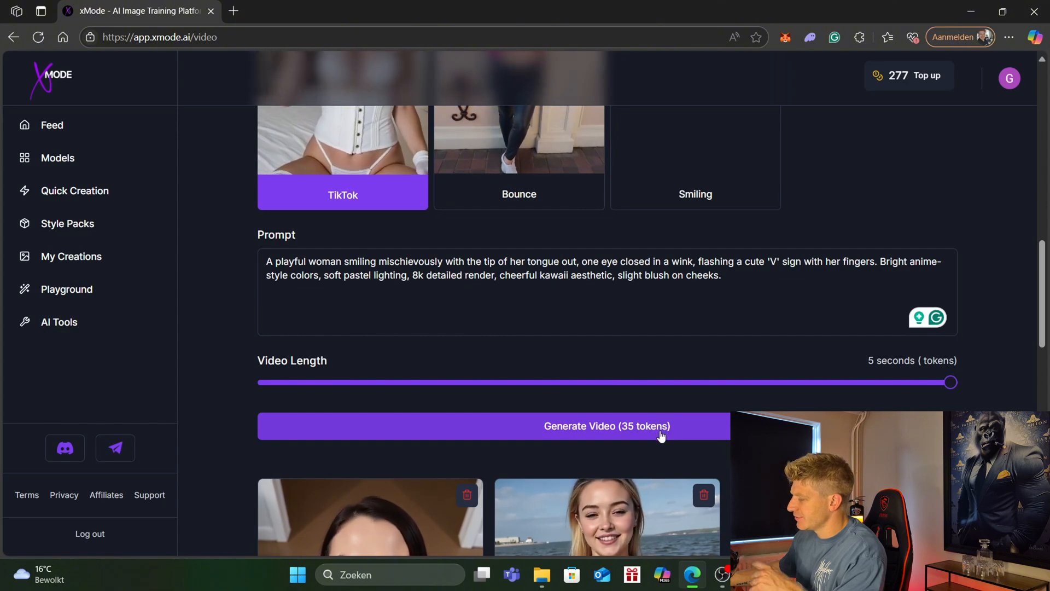
{"action": "mouse_move", "coordinate": [962, 394]}
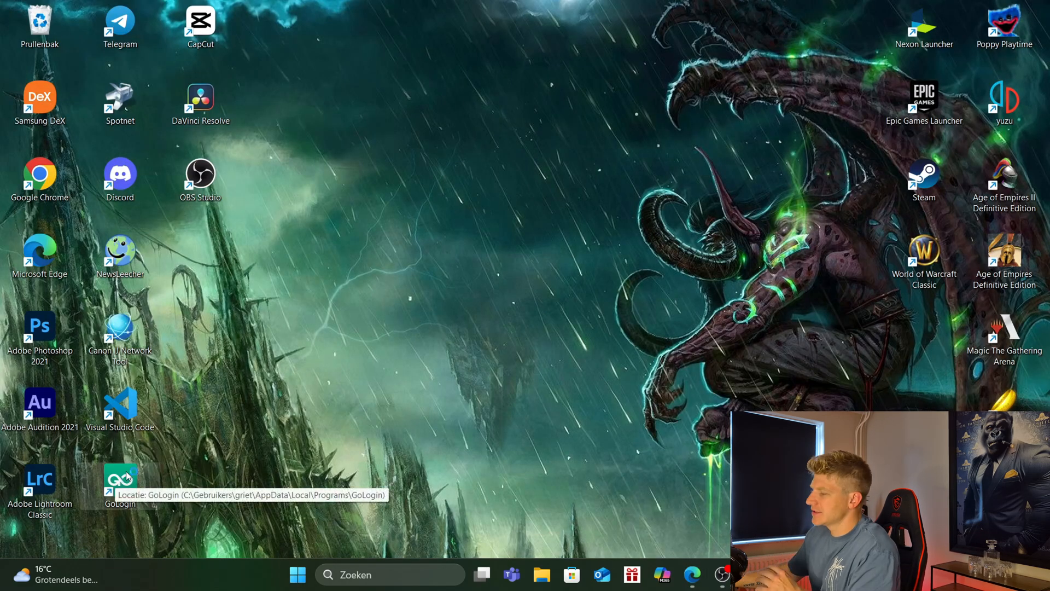
- Open GoLogin from the desktop and run the Instagram 3 profile
{"action": "double_click", "coordinate": [120, 475]}
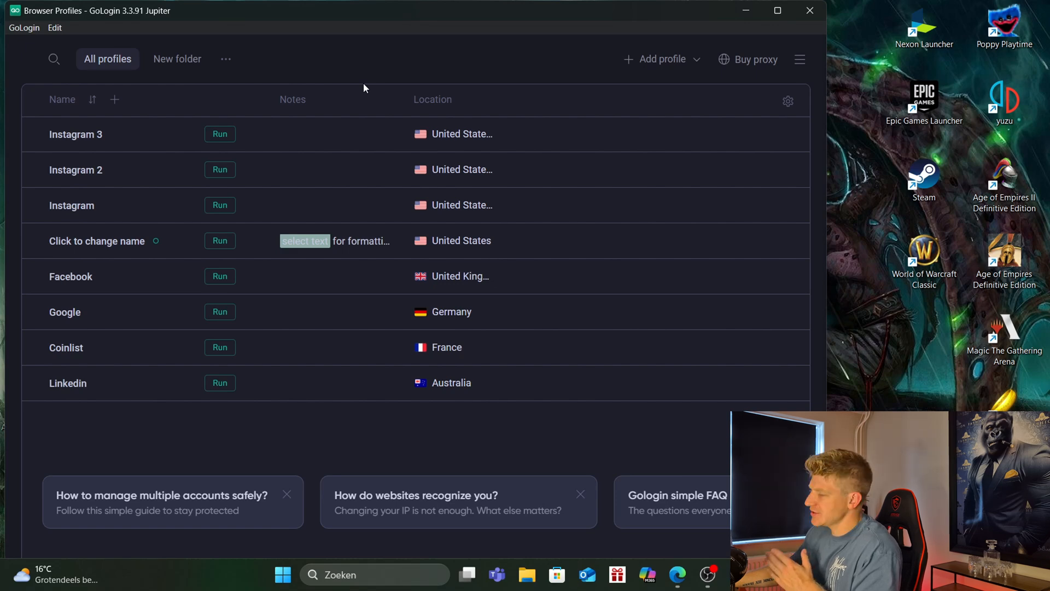
{"action": "mouse_move", "coordinate": [359, 87]}
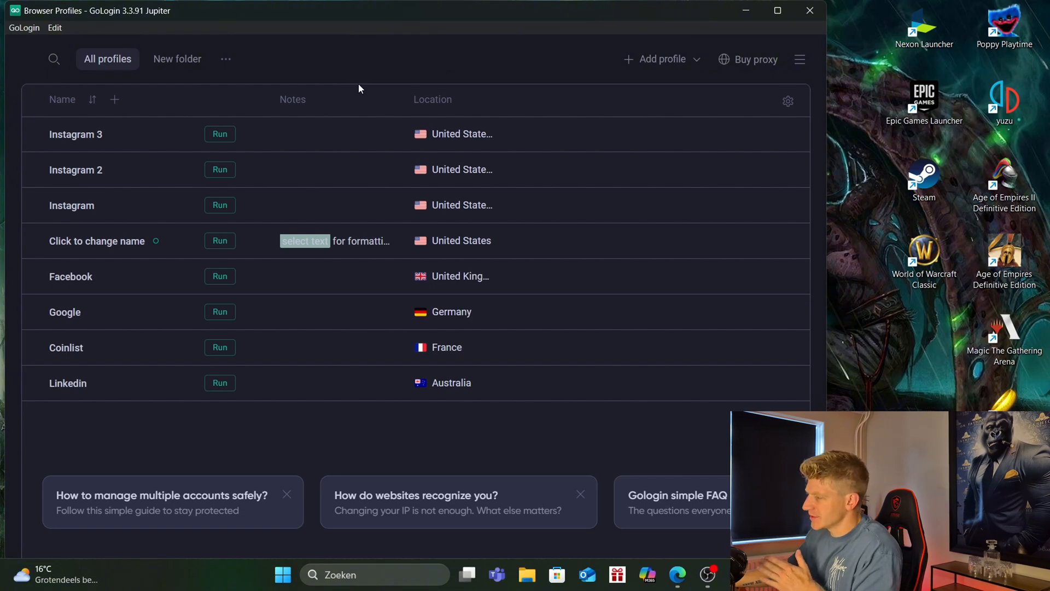
{"action": "mouse_move", "coordinate": [479, 141]}
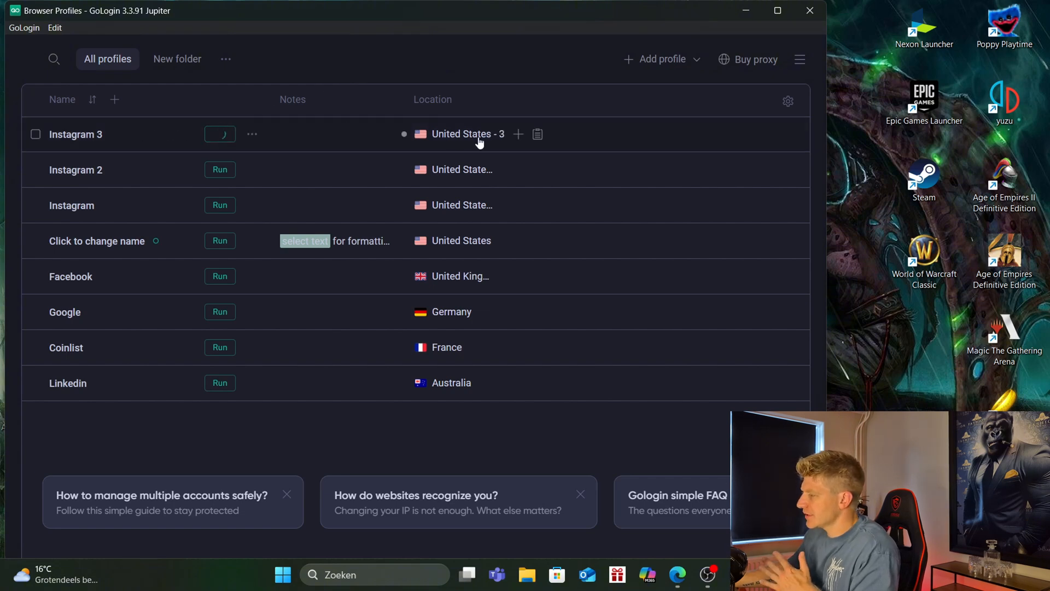
{"action": "left_click", "coordinate": [220, 134]}
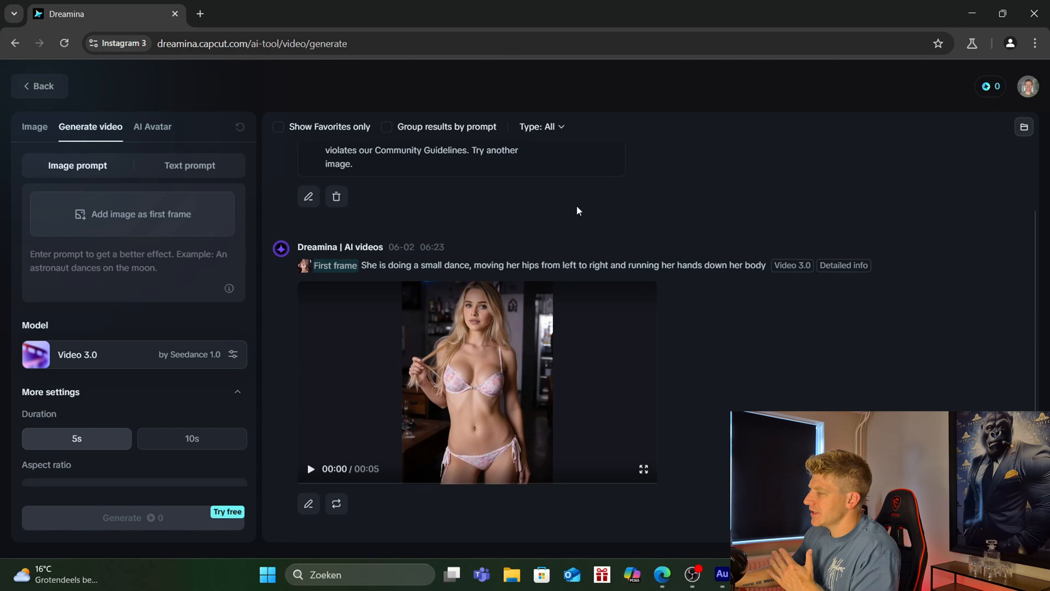
{"action": "left_click", "coordinate": [281, 43]}
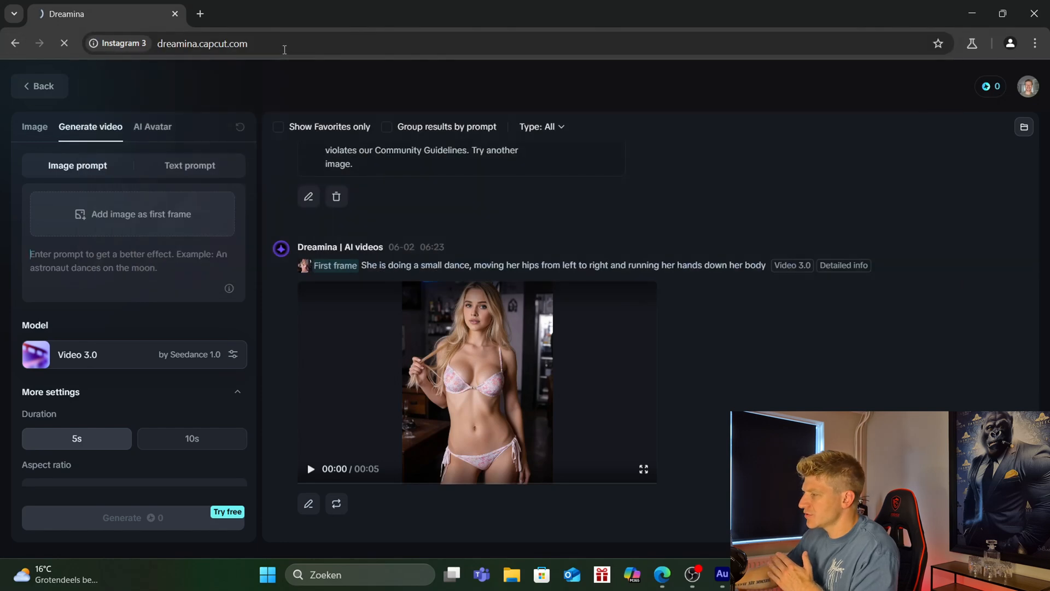
{"action": "left_click", "coordinate": [39, 86]}
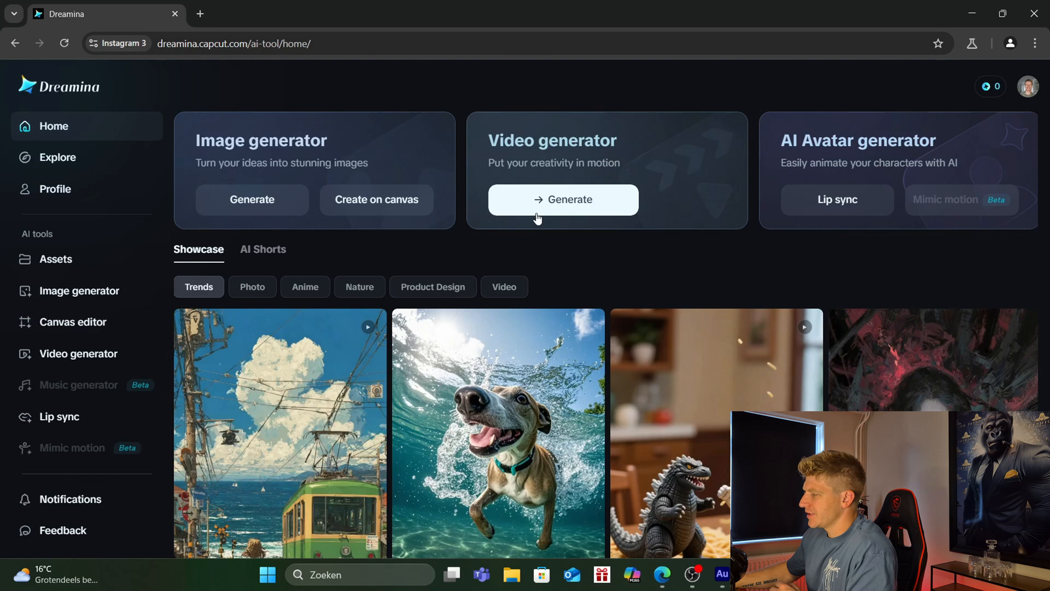
{"action": "mouse_move", "coordinate": [175, 260]}
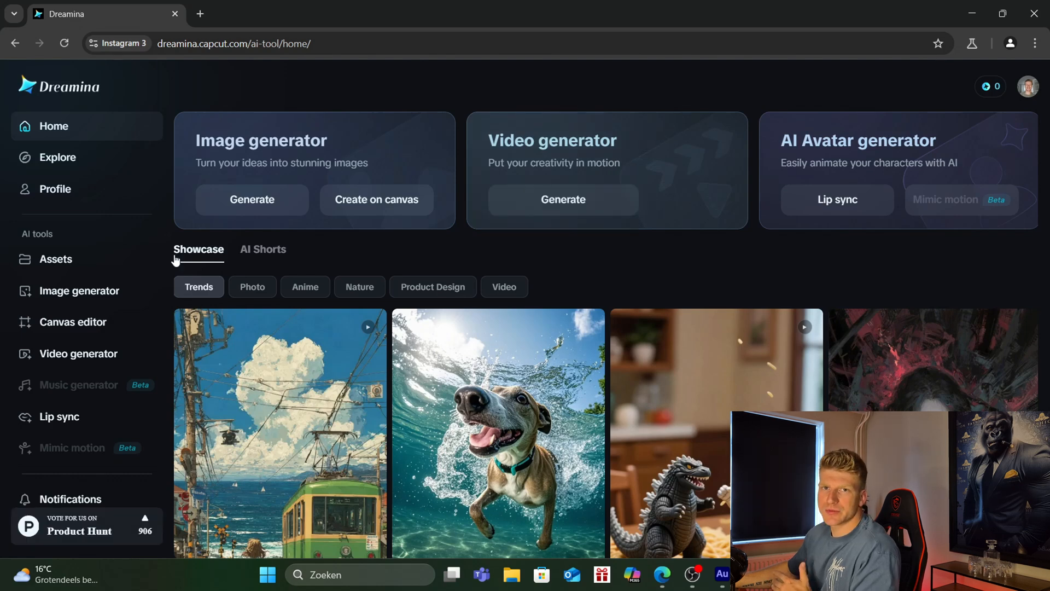
{"action": "mouse_move", "coordinate": [172, 308]}
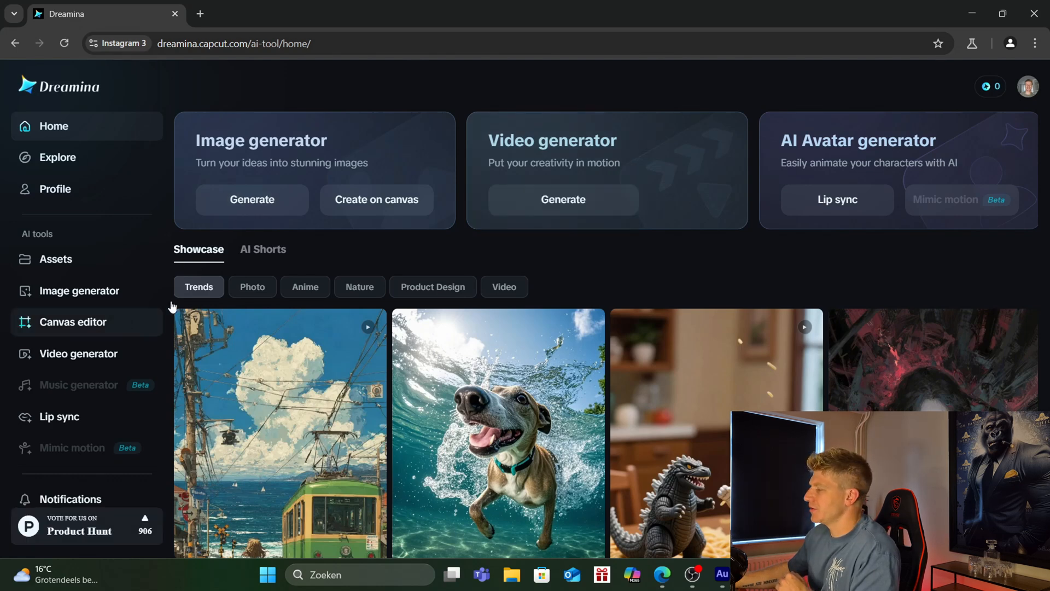
{"action": "left_click", "coordinate": [561, 200]}
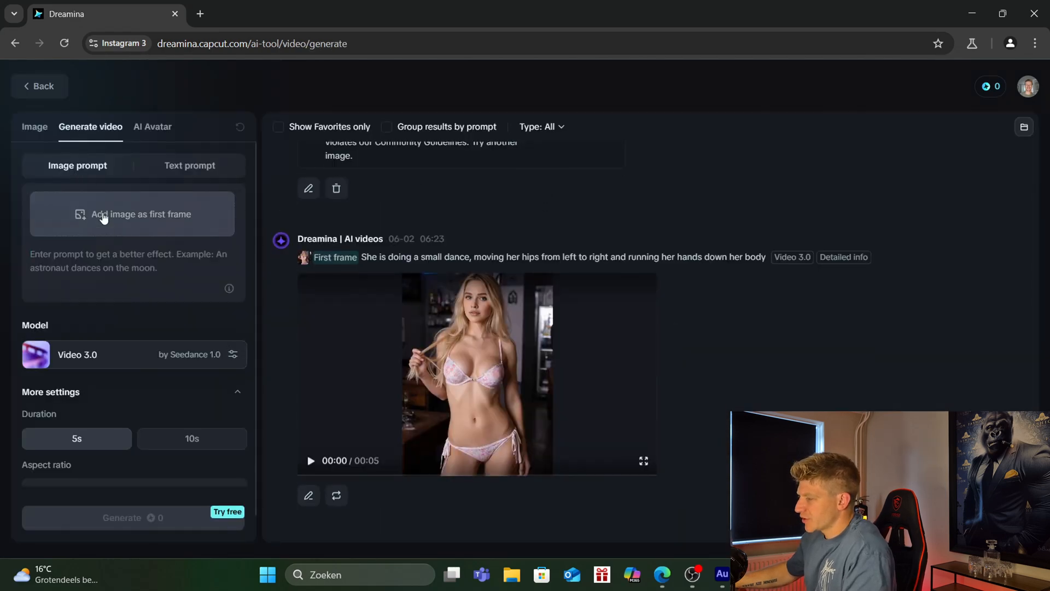
- Generate a beach-walk video from first frame 6.1.jpg using Video S2.0 Pro
{"action": "left_click", "coordinate": [132, 214]}
{"action": "type", "text": "The girl is walking down the beach towards the camera"}
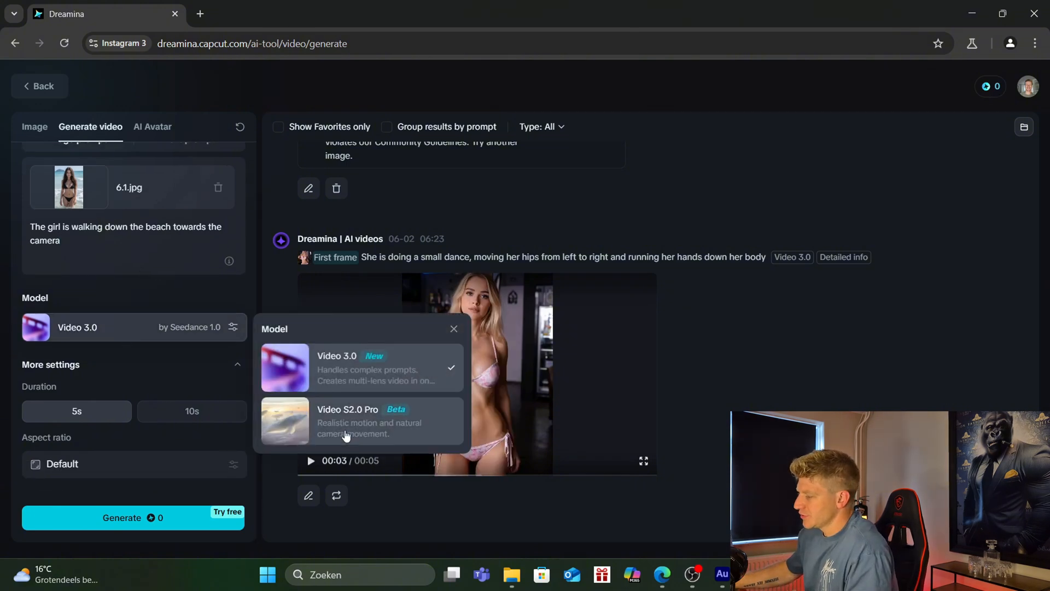
{"action": "left_click", "coordinate": [347, 422]}
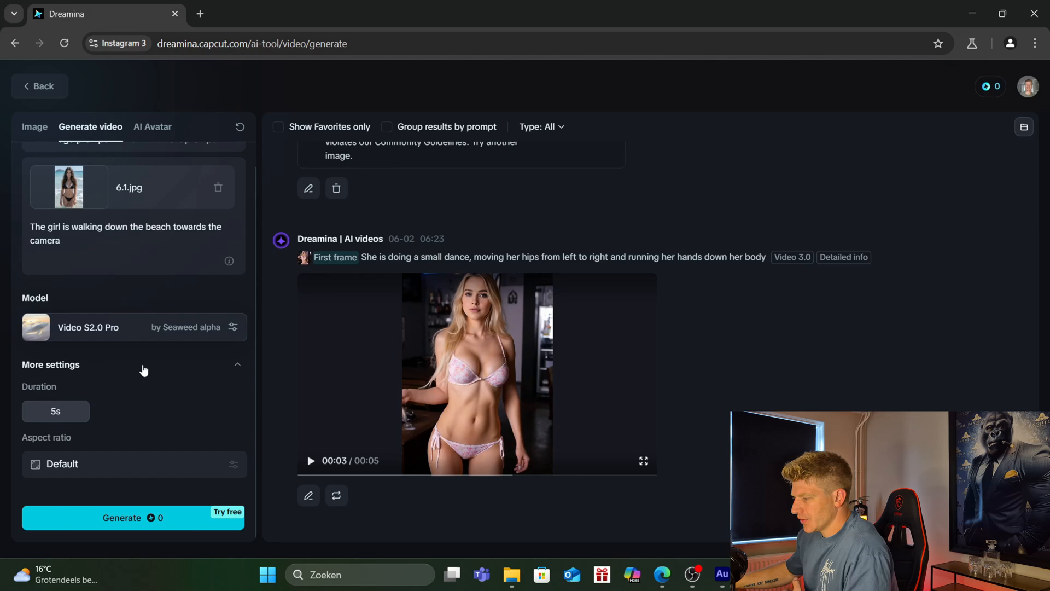
{"action": "mouse_move", "coordinate": [82, 419]}
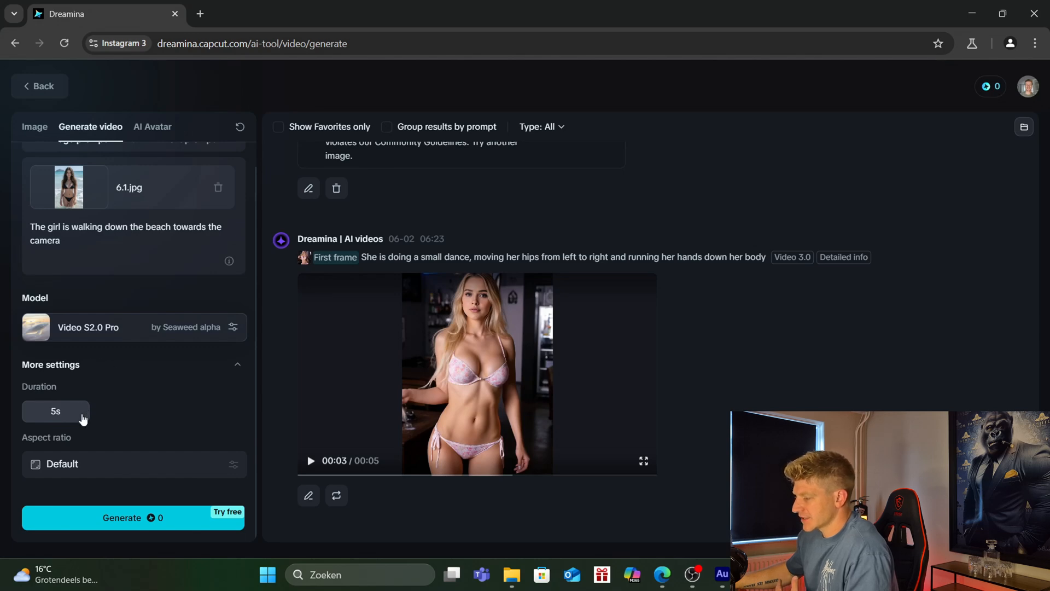
{"action": "mouse_move", "coordinate": [143, 399]}
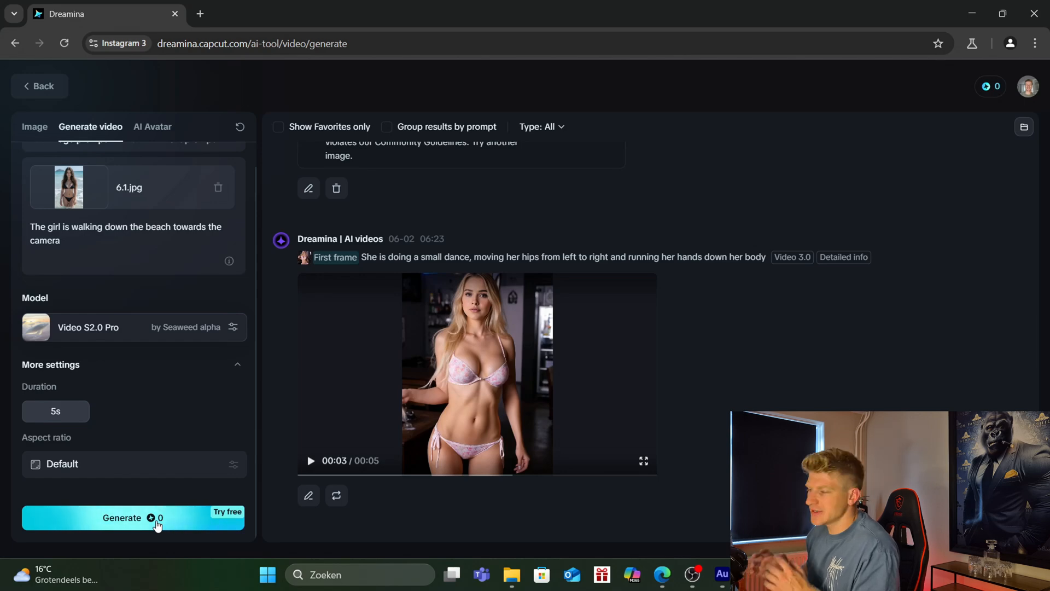
{"action": "left_click", "coordinate": [121, 517]}
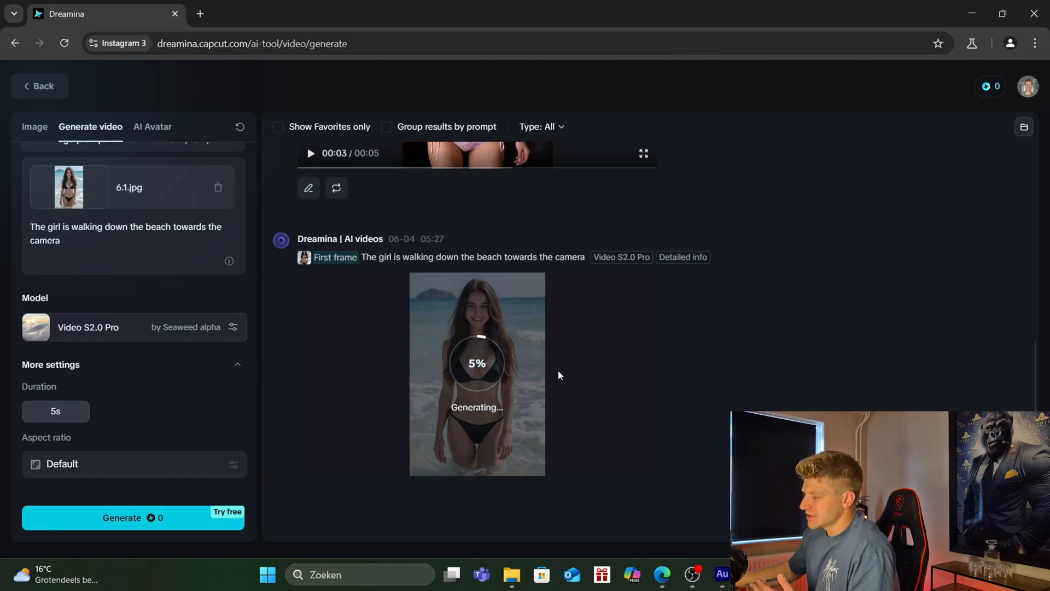
{"action": "mouse_move", "coordinate": [507, 375]}
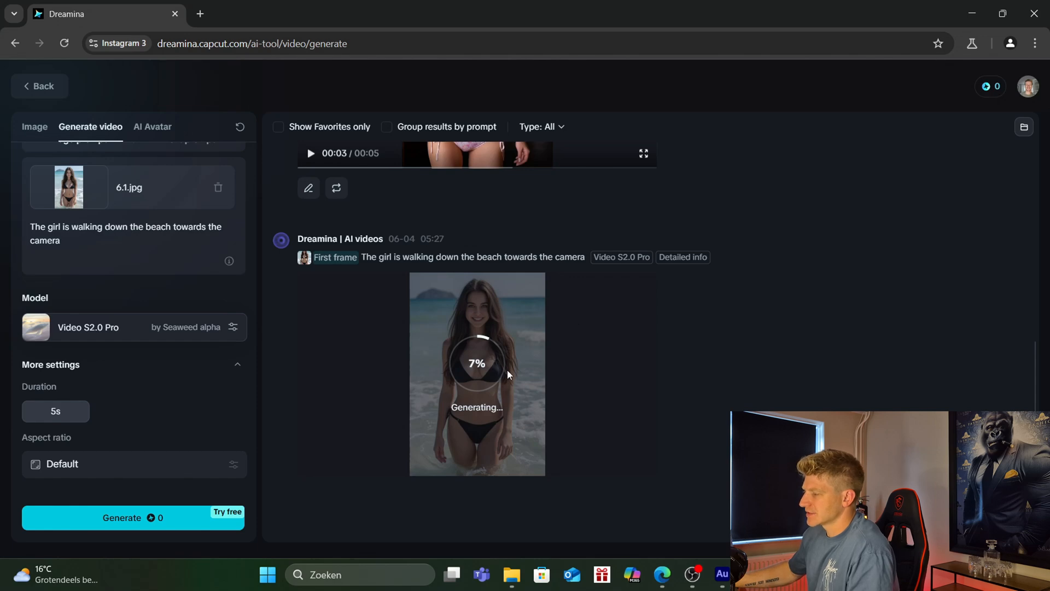